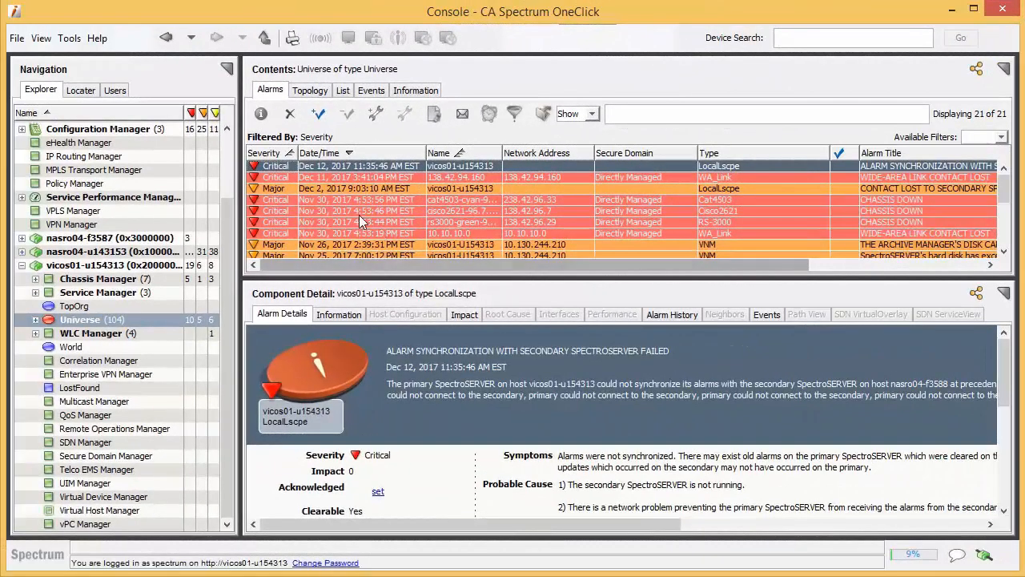
Step: Sort OneClick alarms by severity and expand the cat4503-cyan-96.33 chassis-down alarm's Management Lost Impact
left_click(269, 153)
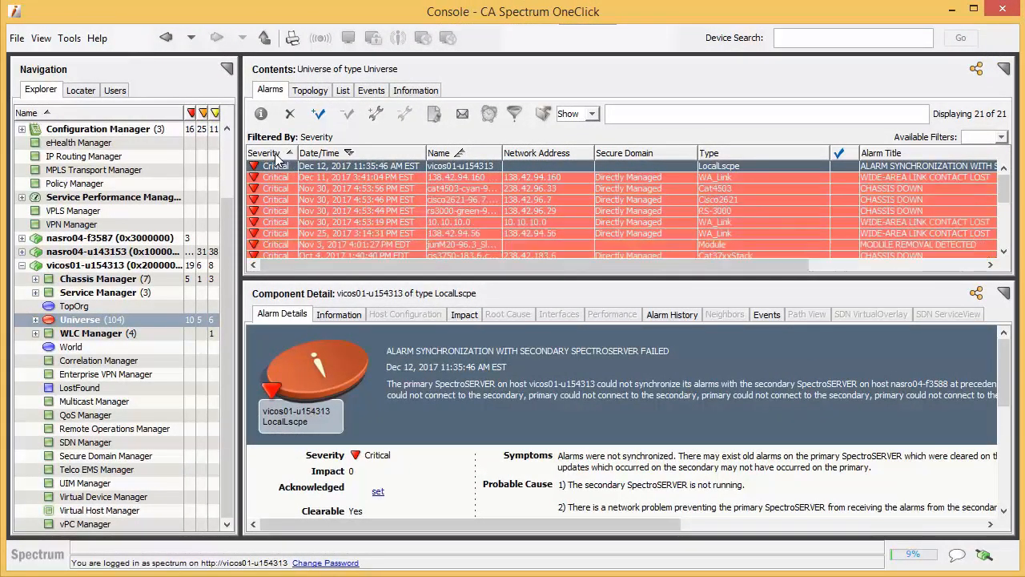
mouse_move(284, 193)
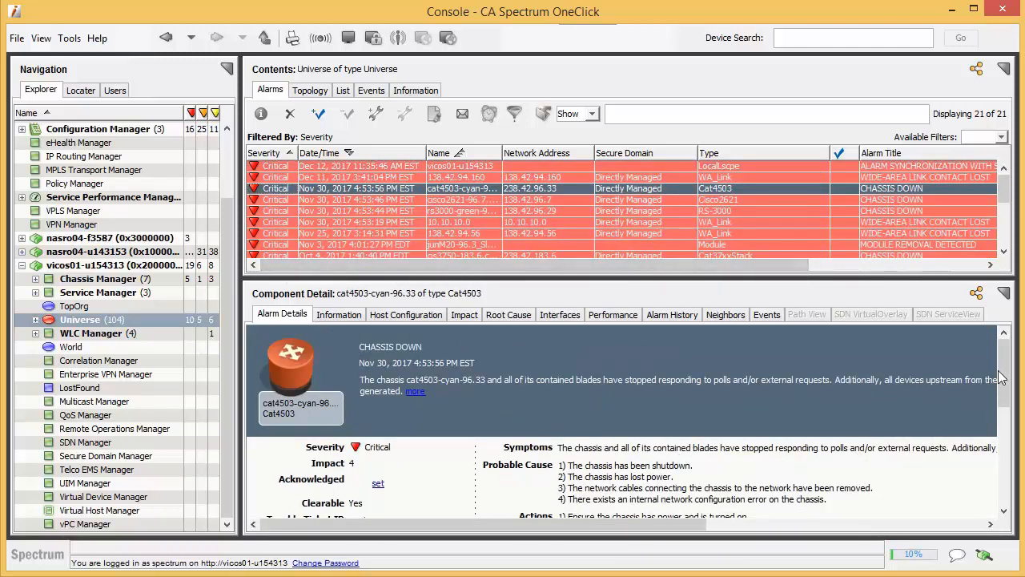
scroll("down", 3)
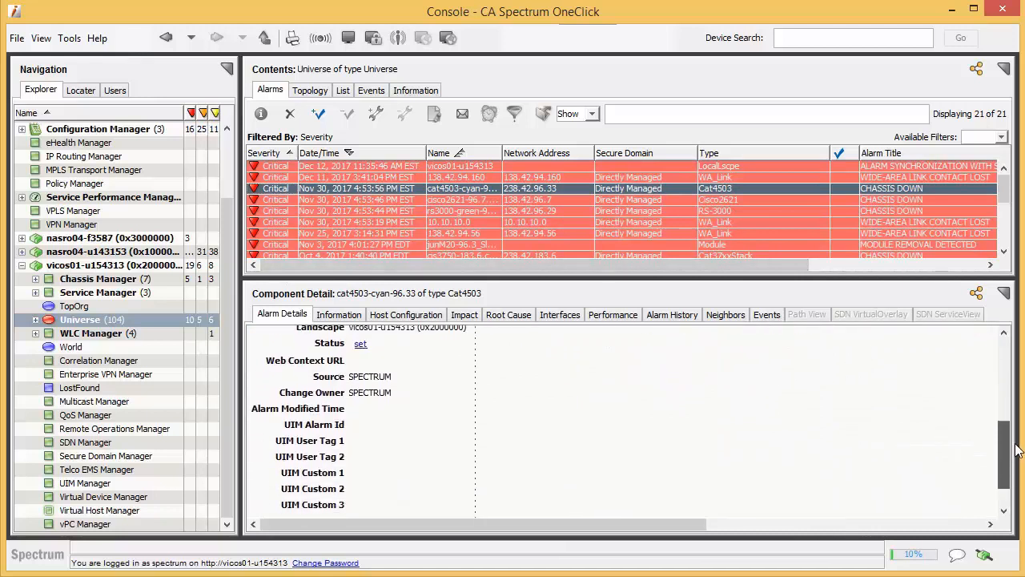
left_click(463, 314)
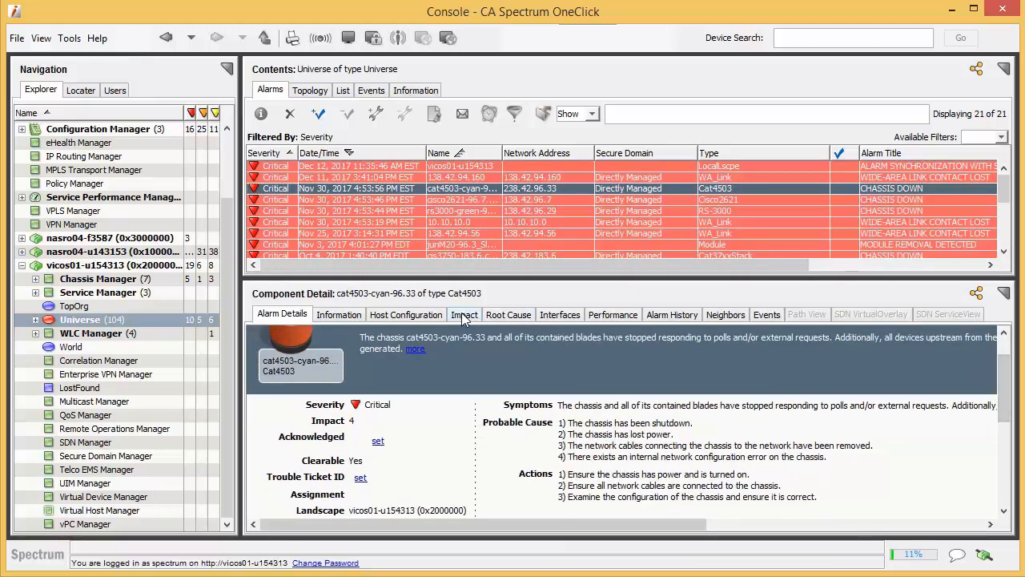
left_click(463, 314)
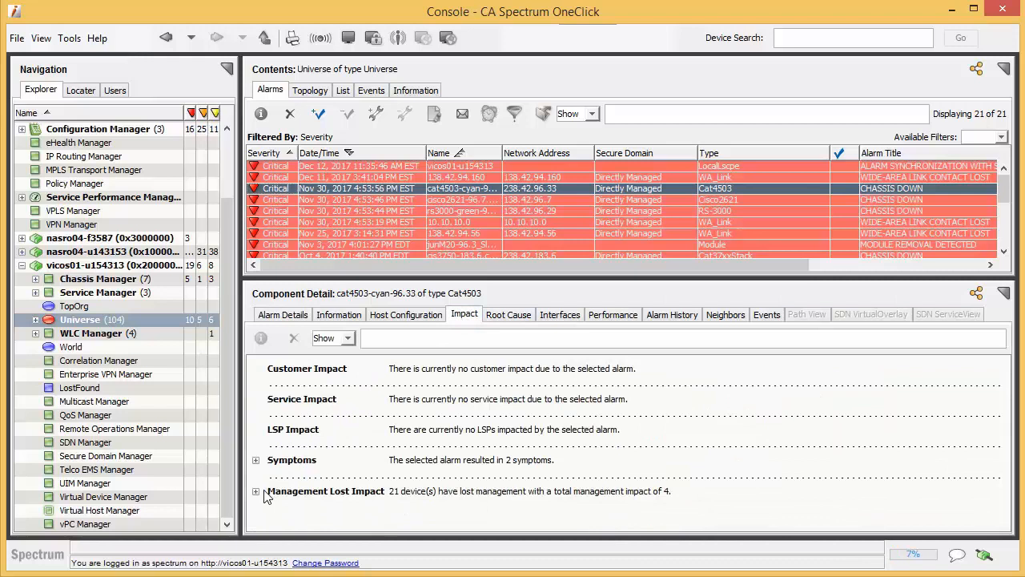
left_click(256, 491)
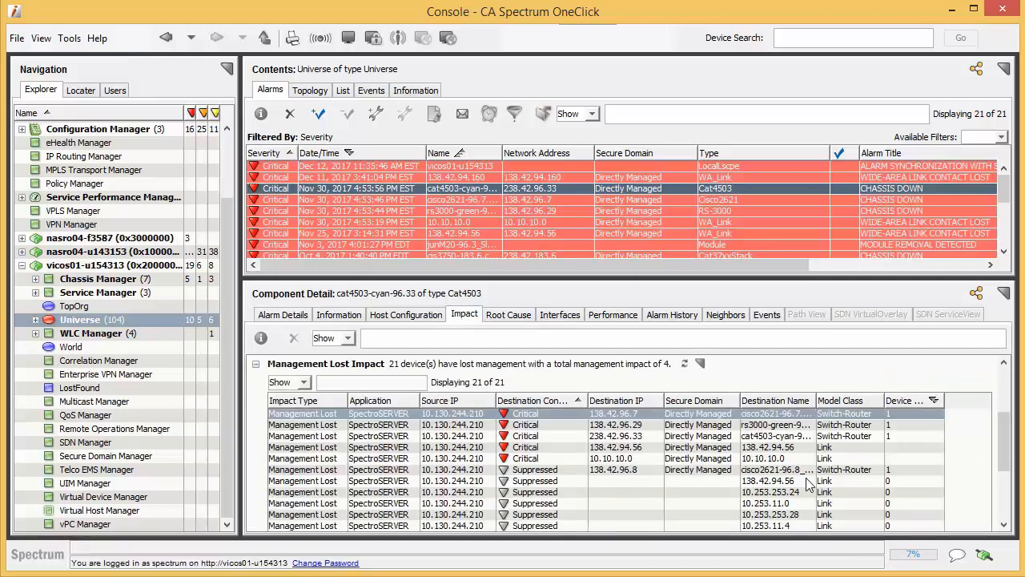
scroll("down", 3)
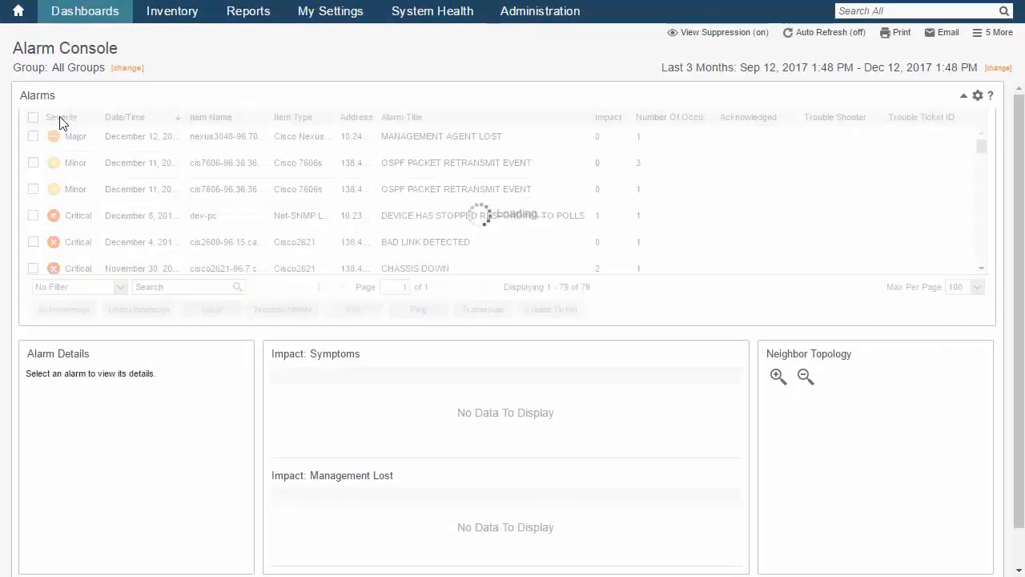
Step: Sort the Alarm Console by Date/Time and open the cisco2621-10.253.223.33 router page from its CPU alarm
left_click(61, 117)
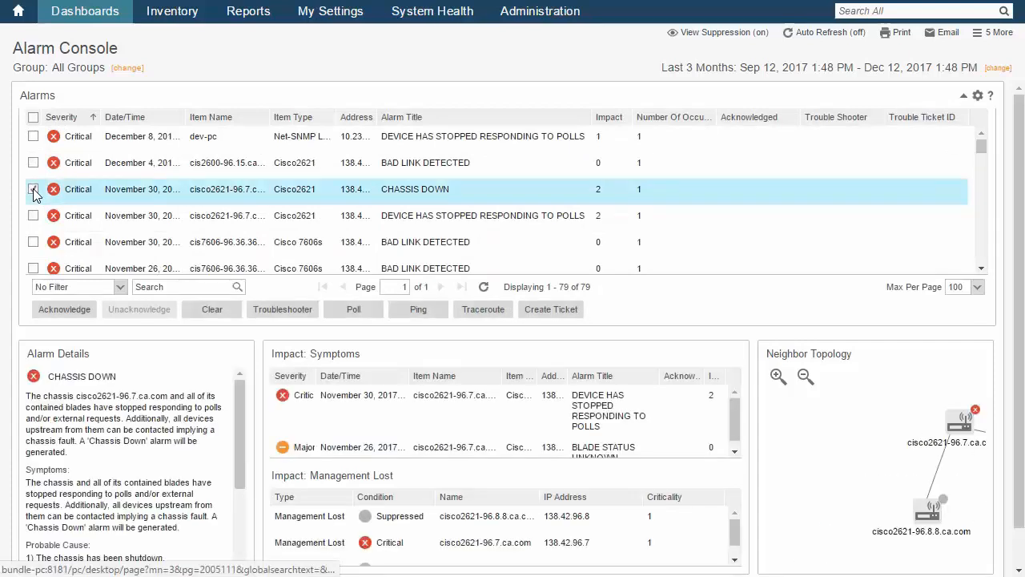
left_click(33, 188)
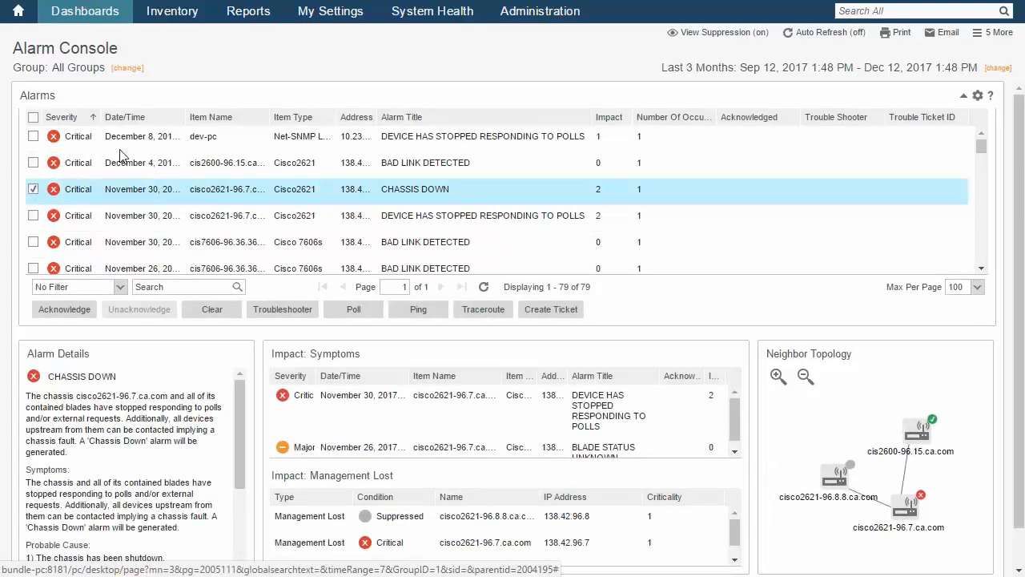
left_click(125, 117)
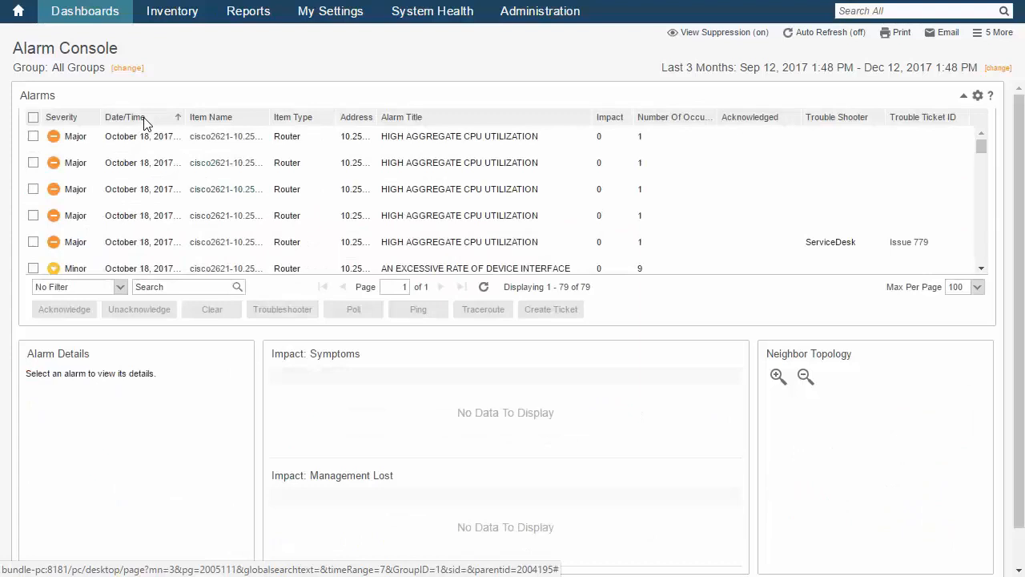
mouse_move(140, 198)
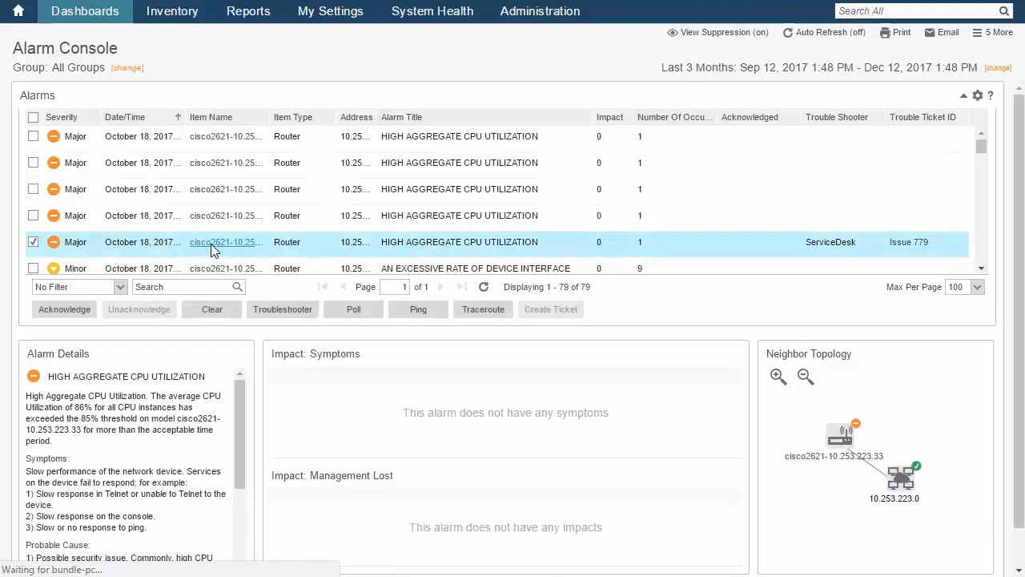
left_click(225, 241)
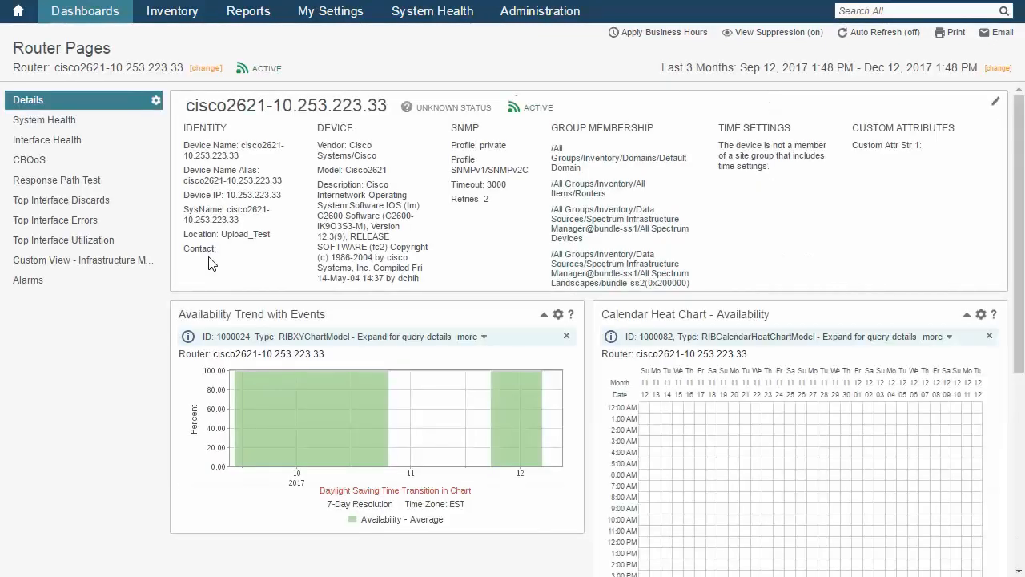
mouse_move(700, 498)
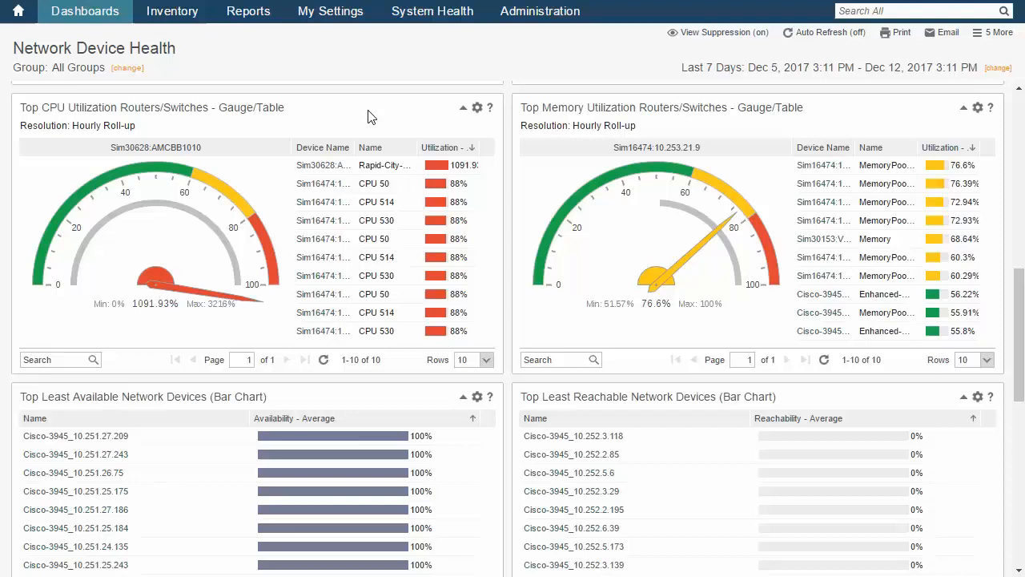
Step: Show all available dashboards and scroll to Alarm Console under Alarms
left_click(84, 11)
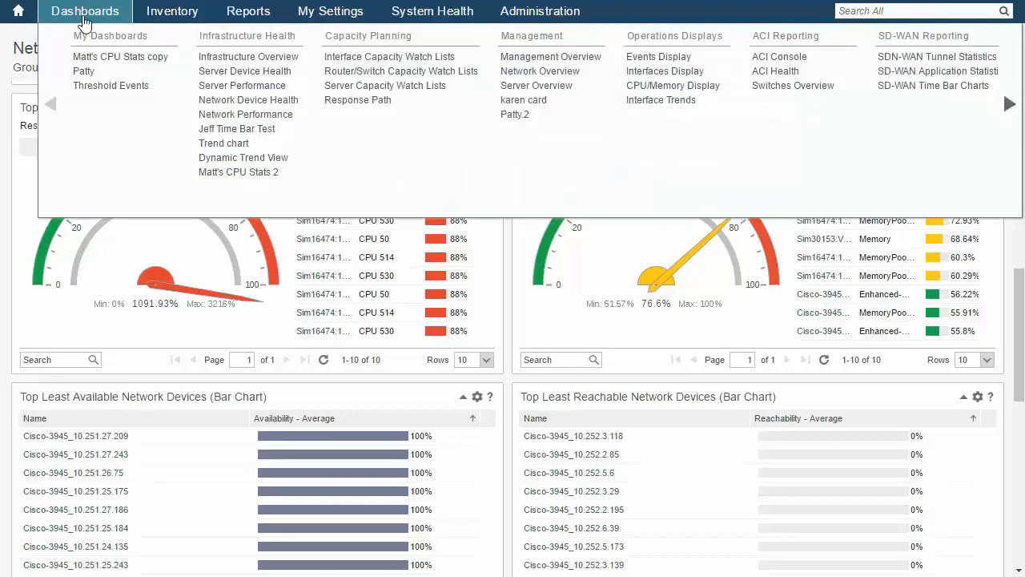
left_click(84, 11)
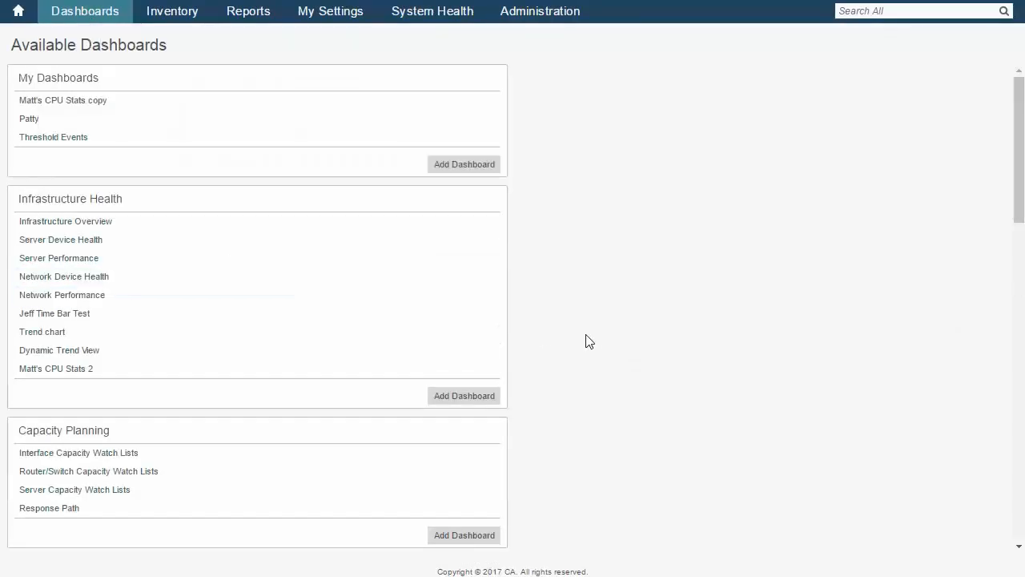
mouse_move(972, 229)
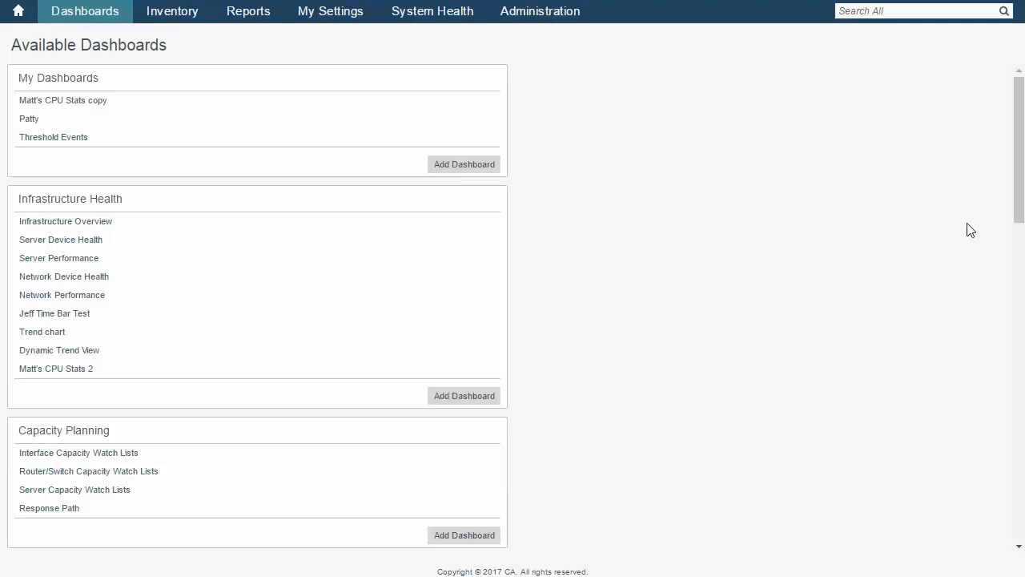
scroll("down", 3)
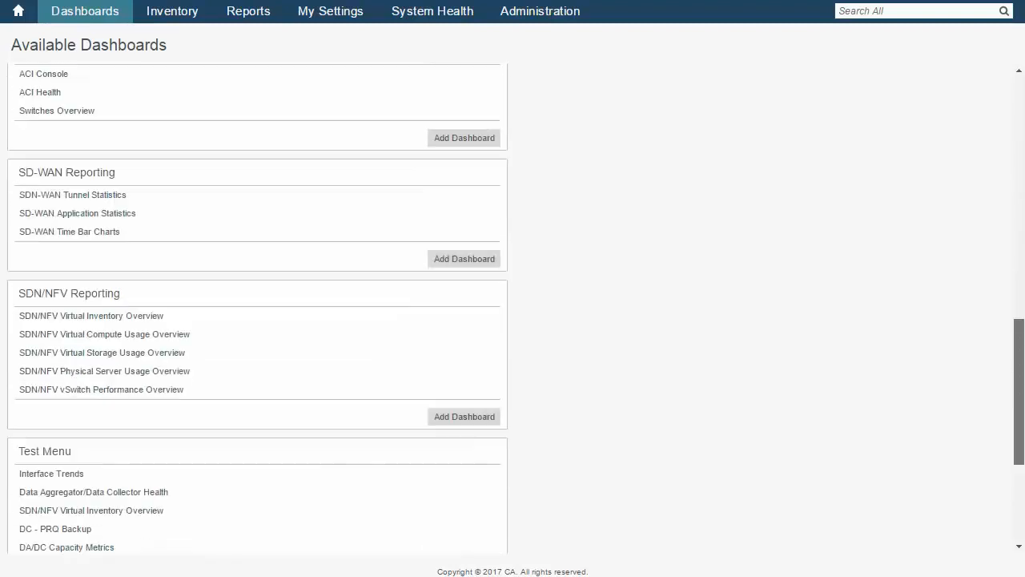
scroll("down", 3)
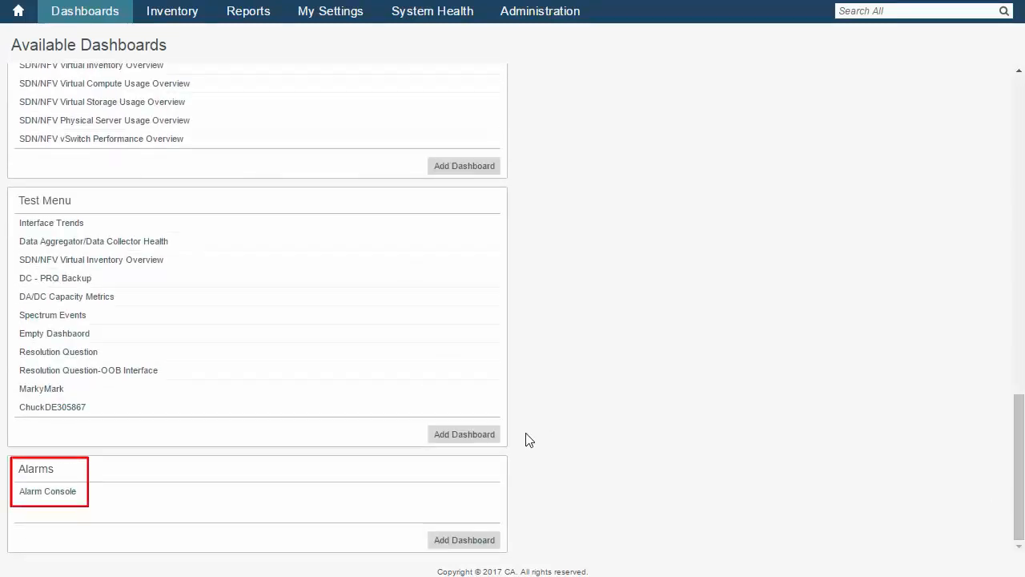
mouse_move(73, 477)
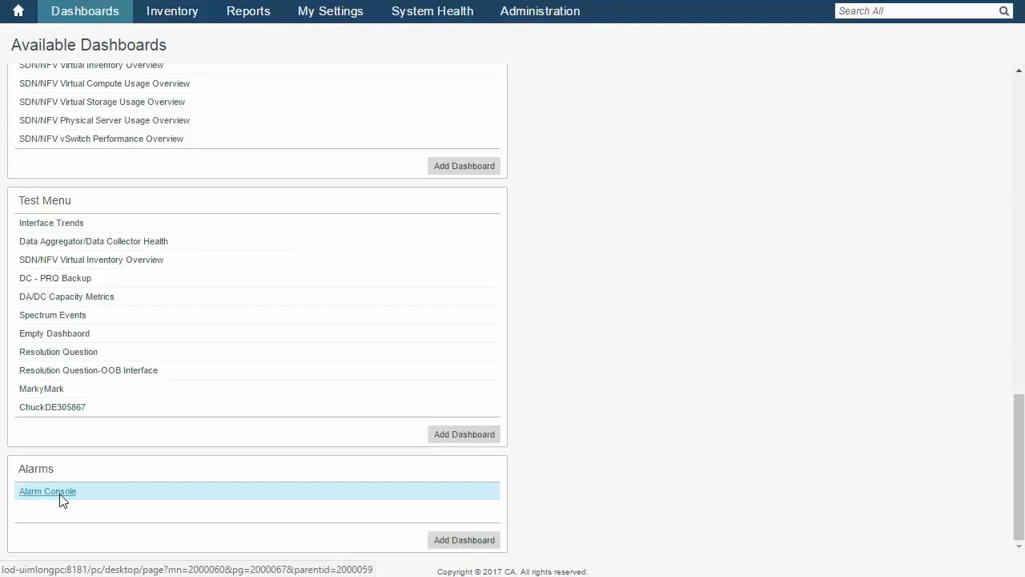
left_click(48, 490)
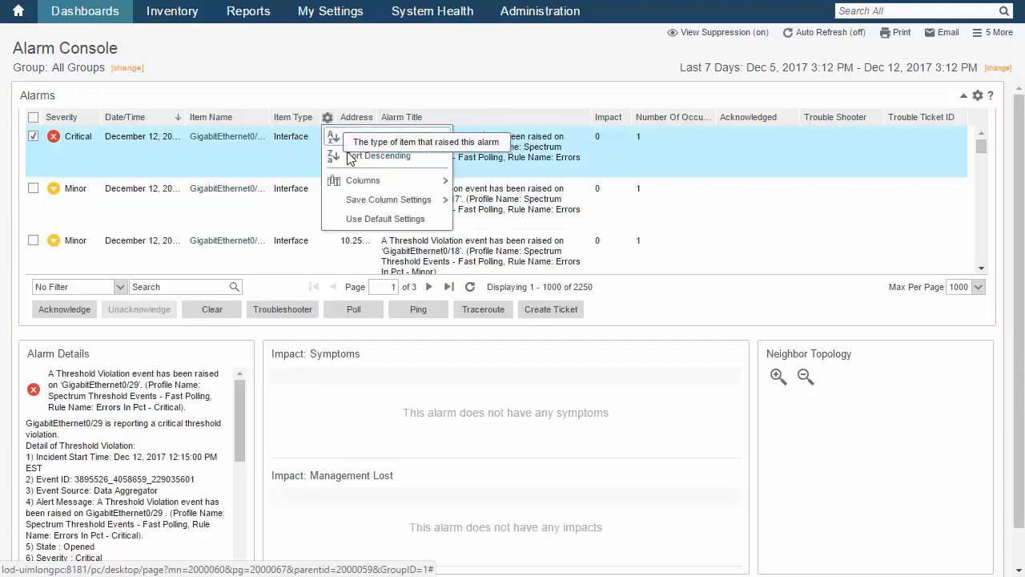
left_click(363, 180)
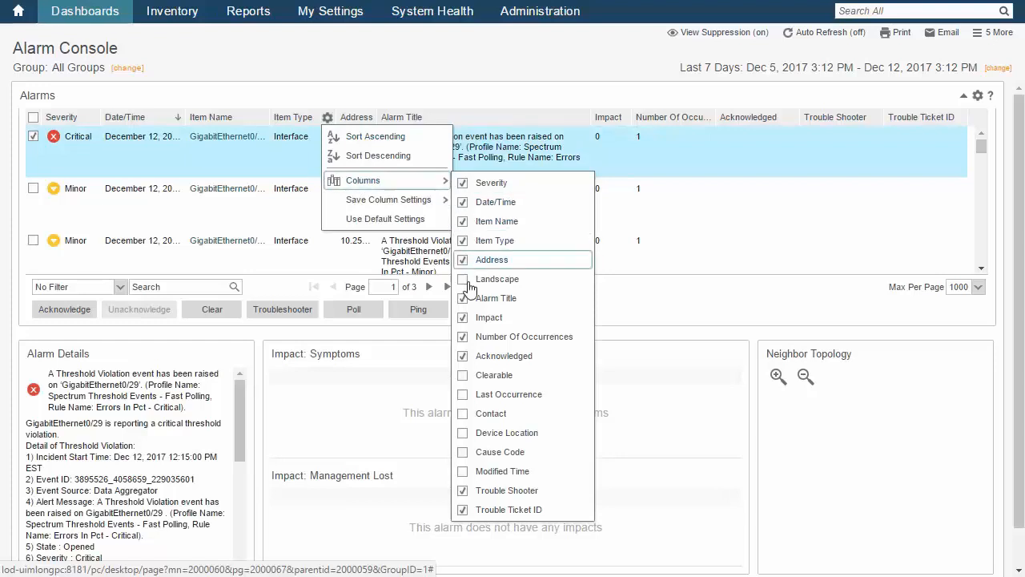
mouse_move(469, 375)
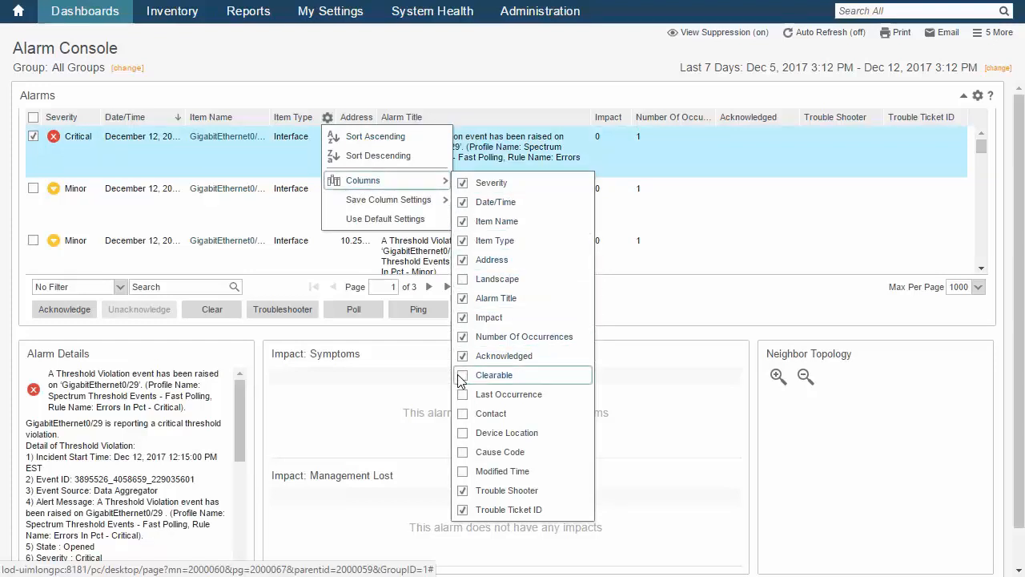
left_click(463, 374)
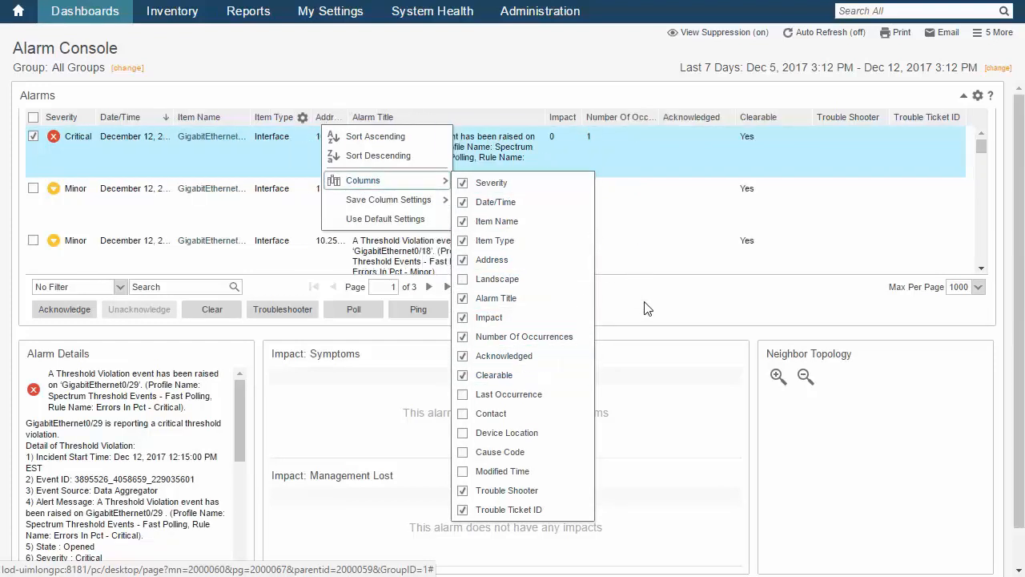
left_click(648, 309)
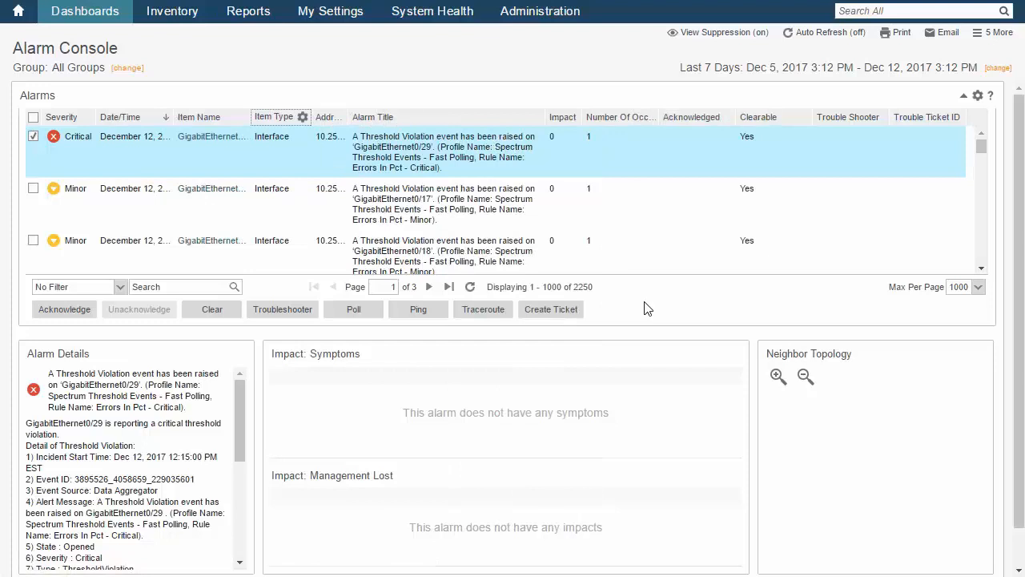
mouse_move(859, 165)
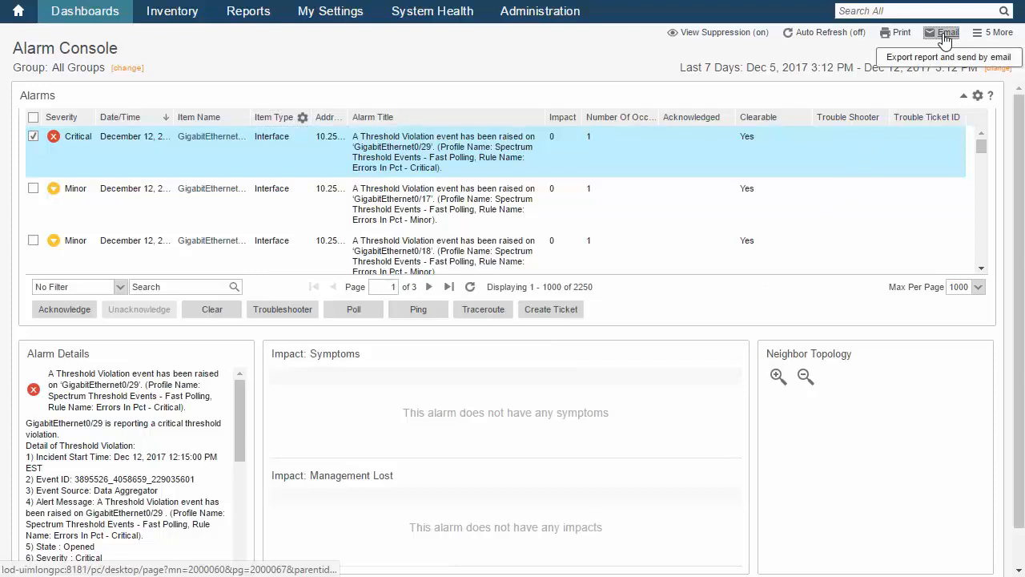
left_click(942, 32)
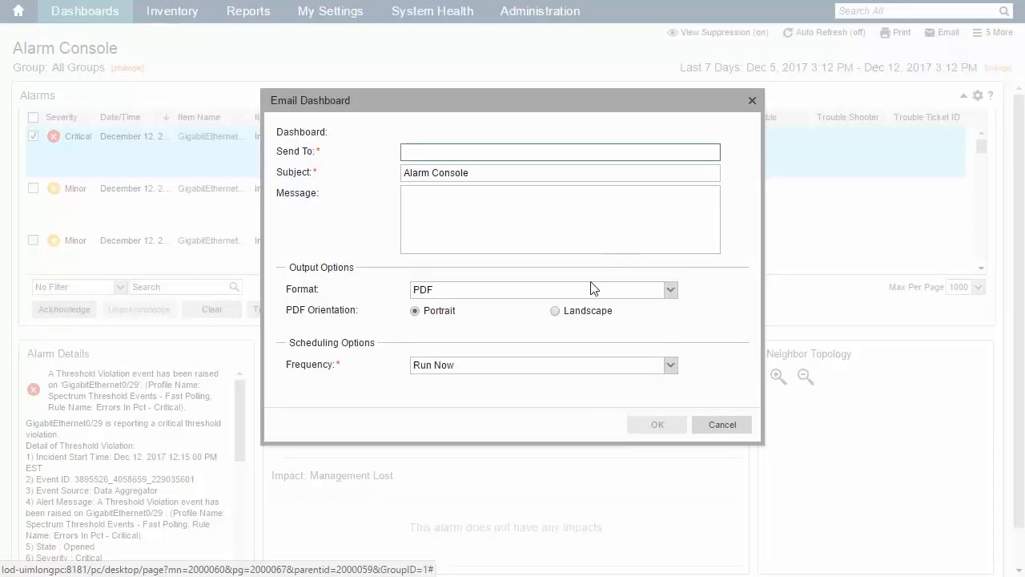
left_click(671, 365)
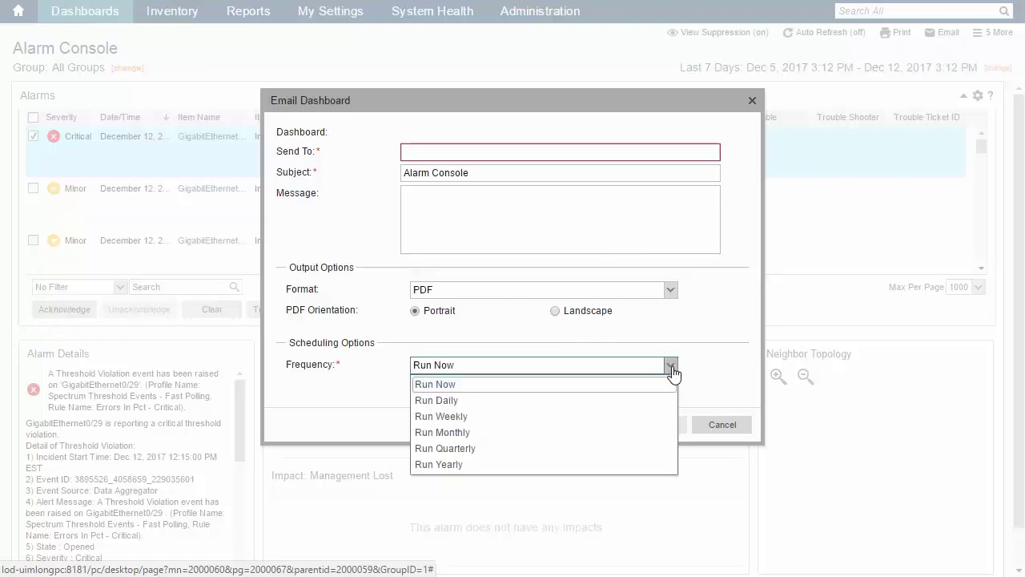
mouse_move(440, 415)
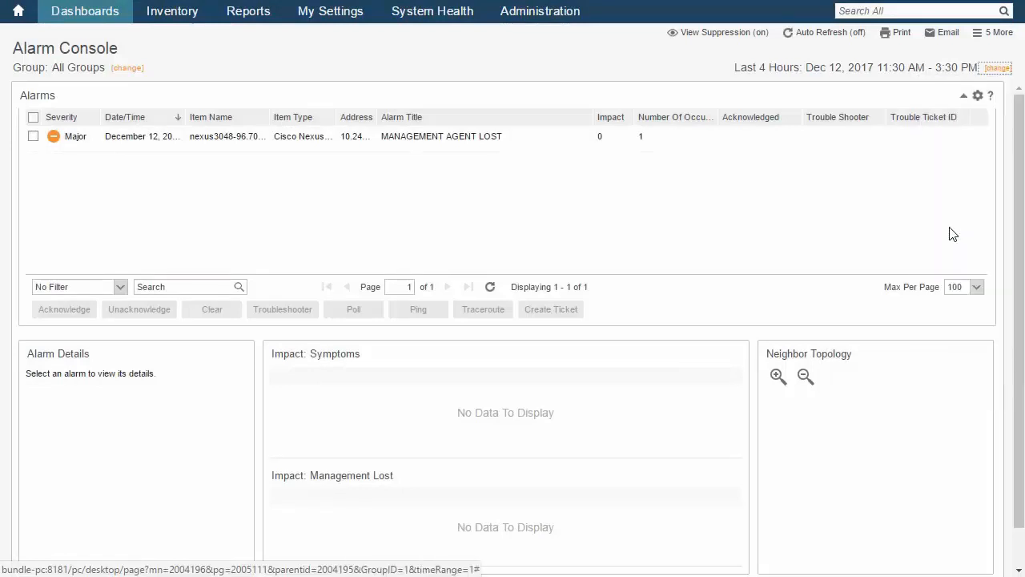
Step: Search alarms for '96.7' and filter severity to Critical
left_click(996, 67)
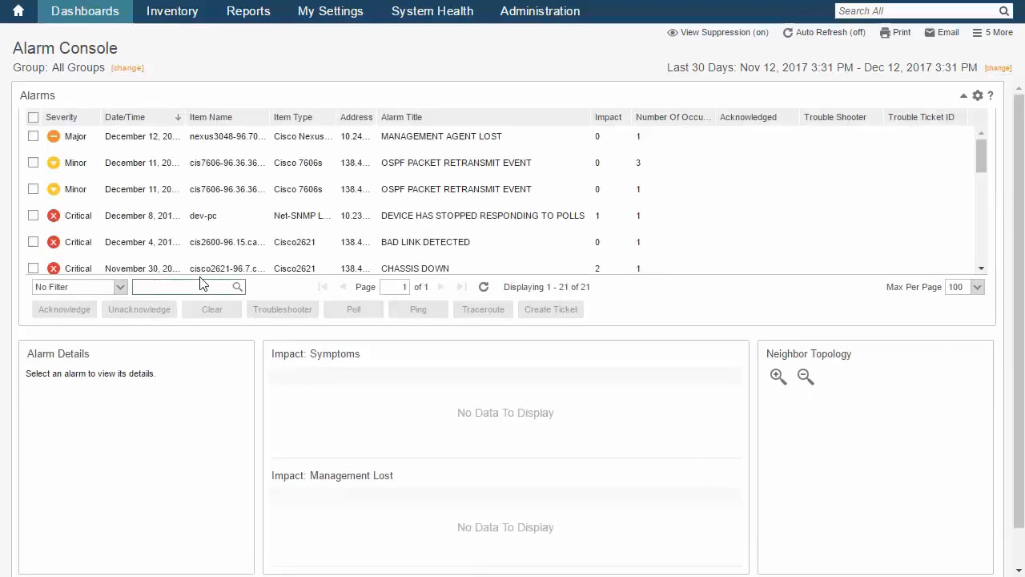
type("96.7")
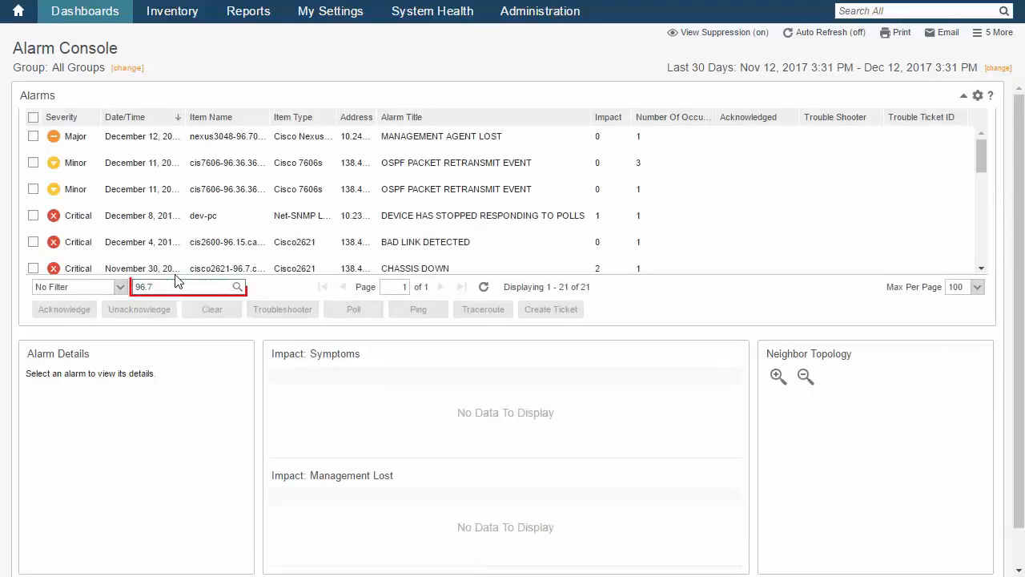
left_click(238, 287)
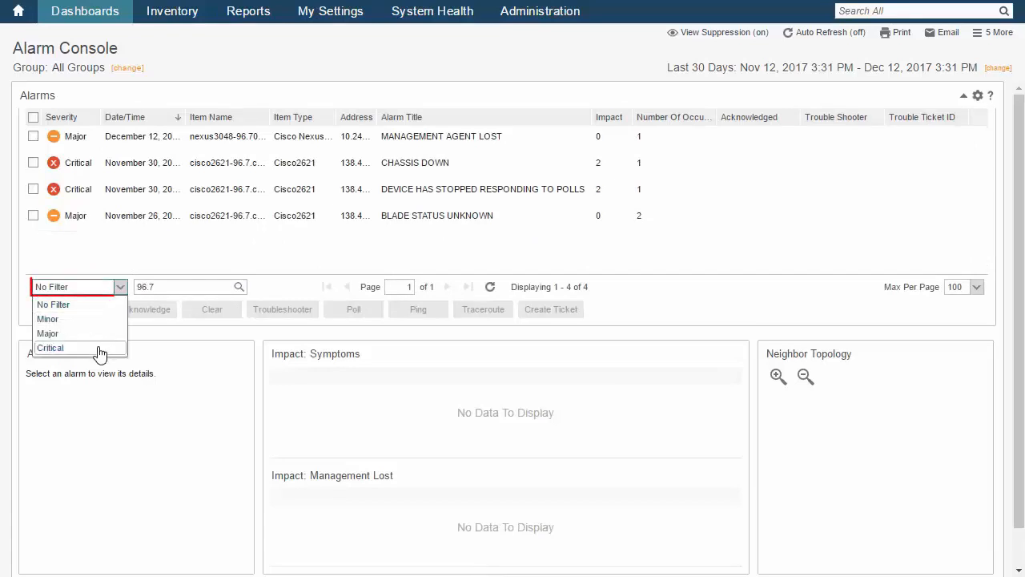
left_click(51, 347)
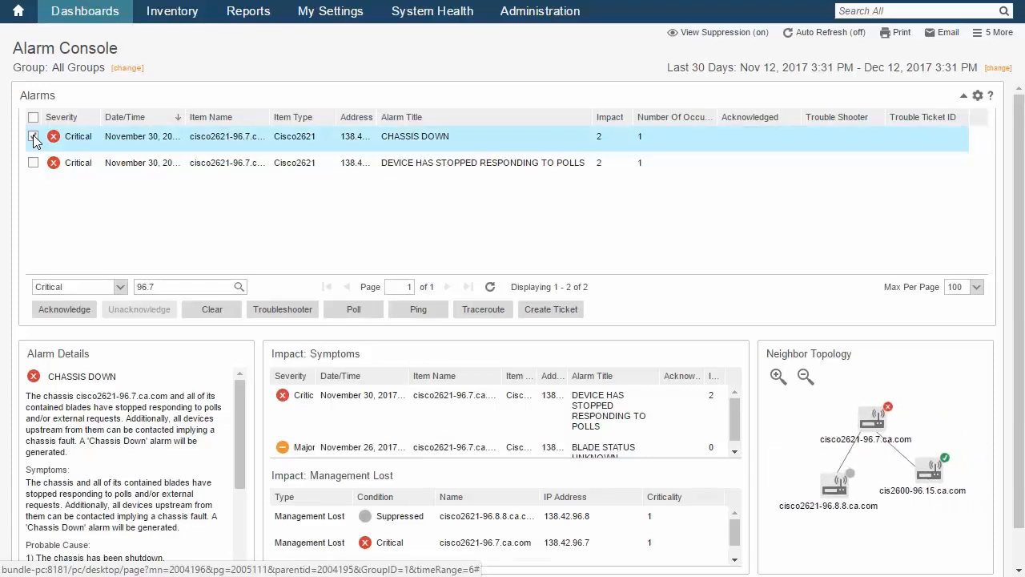
Step: Check the CHASSIS DOWN alarm row to fill the details, impact and neighbor topology panels
left_click(33, 135)
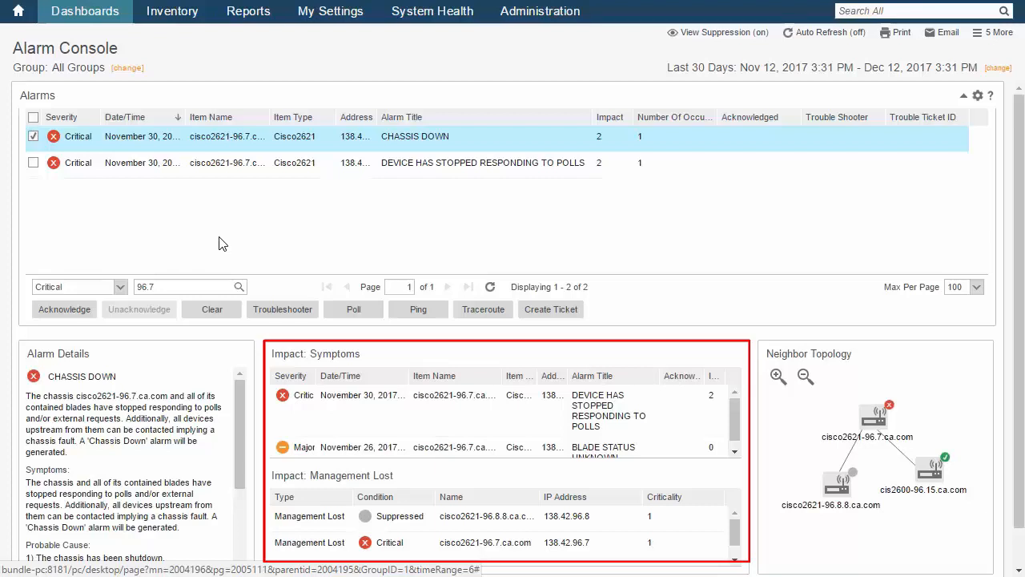
mouse_move(447, 278)
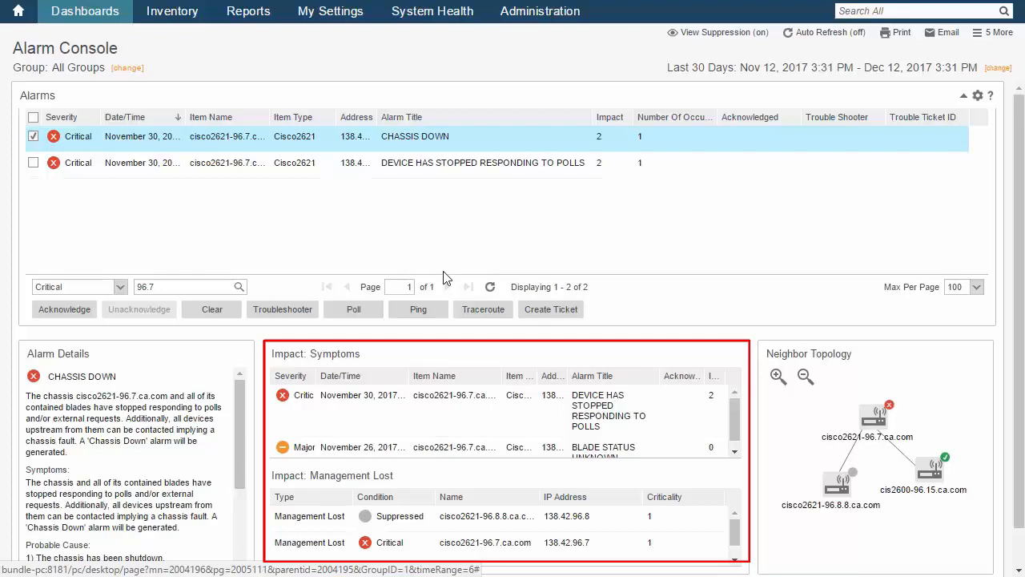
mouse_move(813, 348)
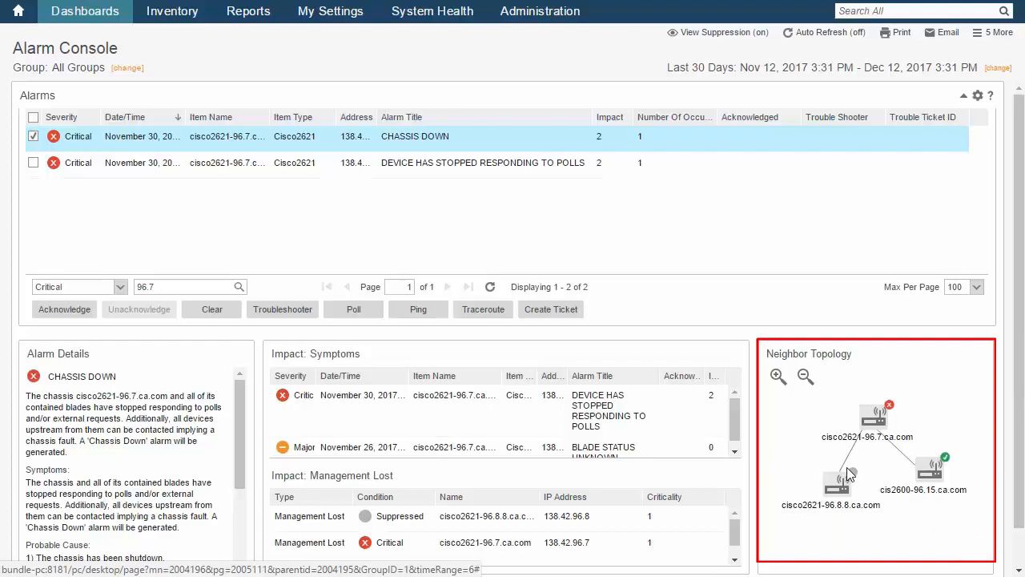
mouse_move(929, 469)
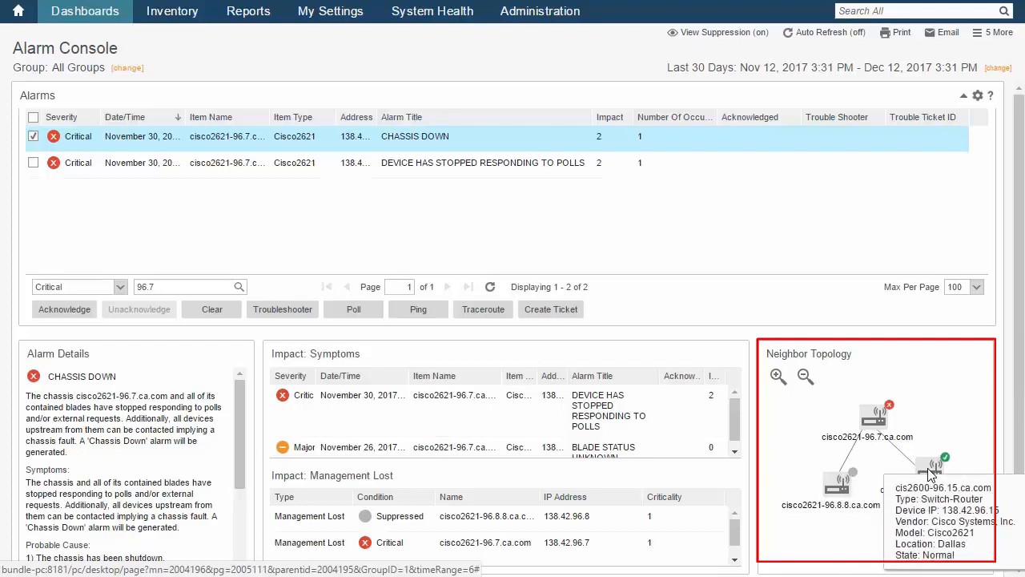
mouse_move(895, 486)
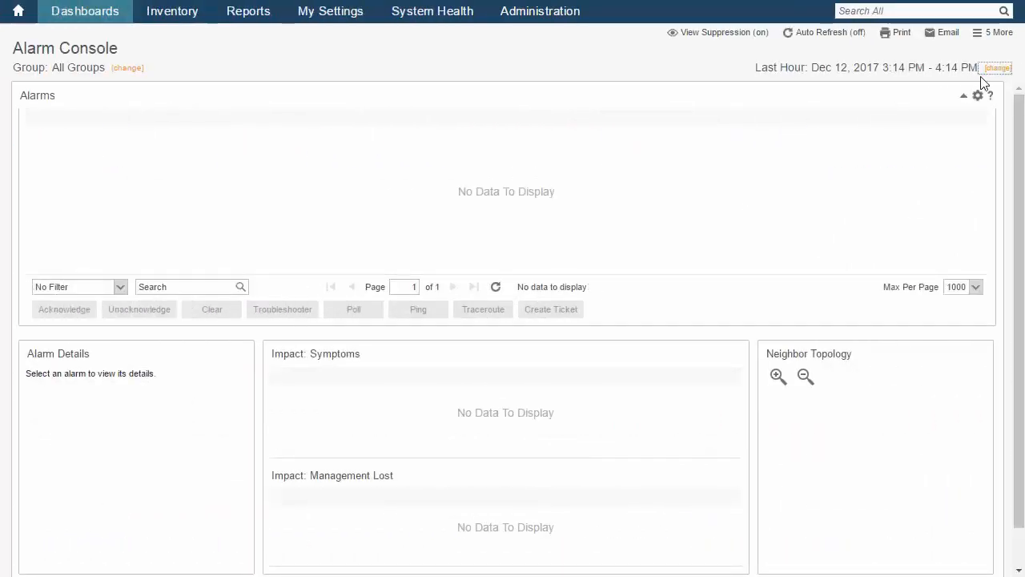
Step: Change the Alarm Console time range to Last 4 Hours
left_click(997, 67)
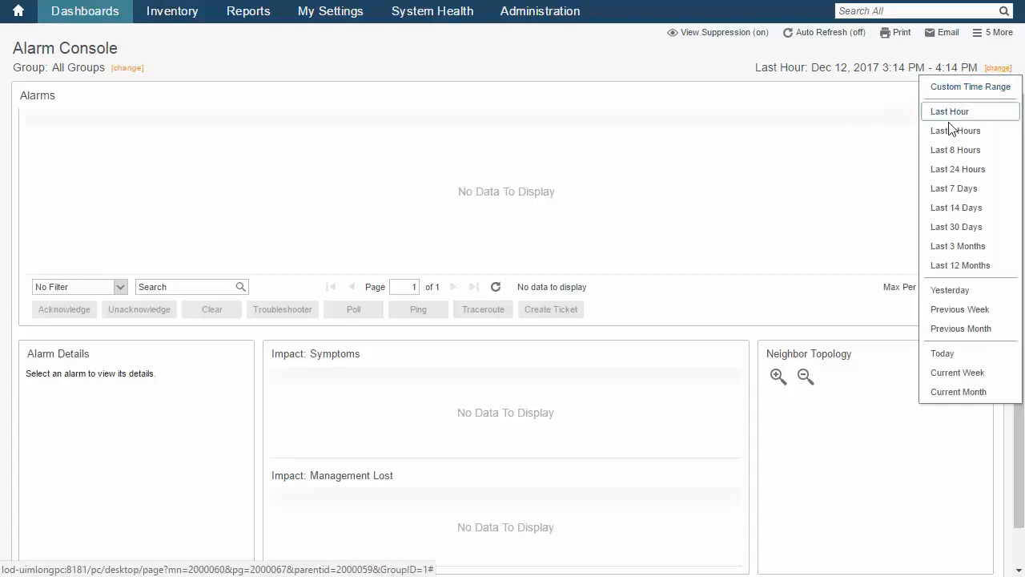
left_click(954, 131)
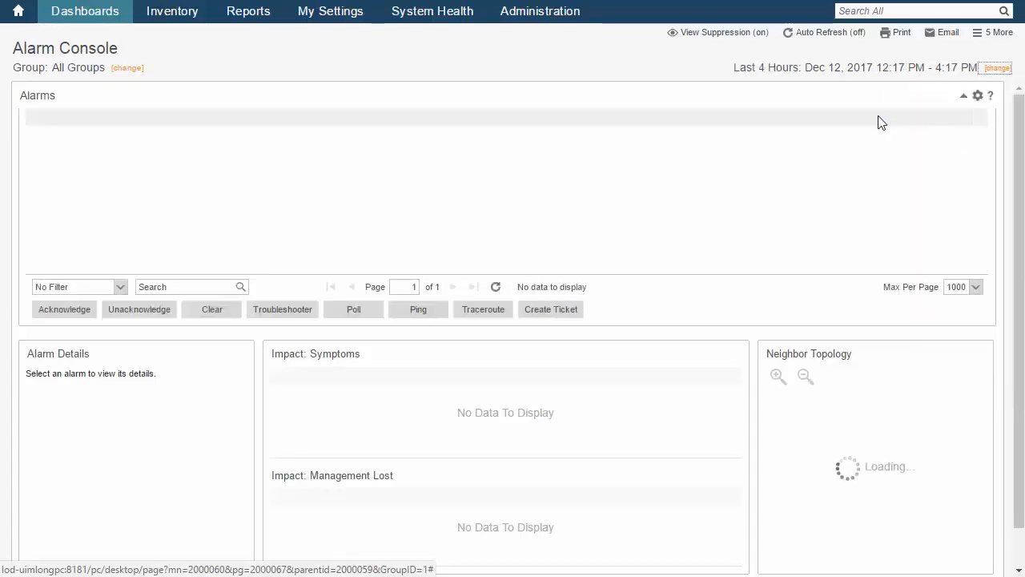
mouse_move(168, 73)
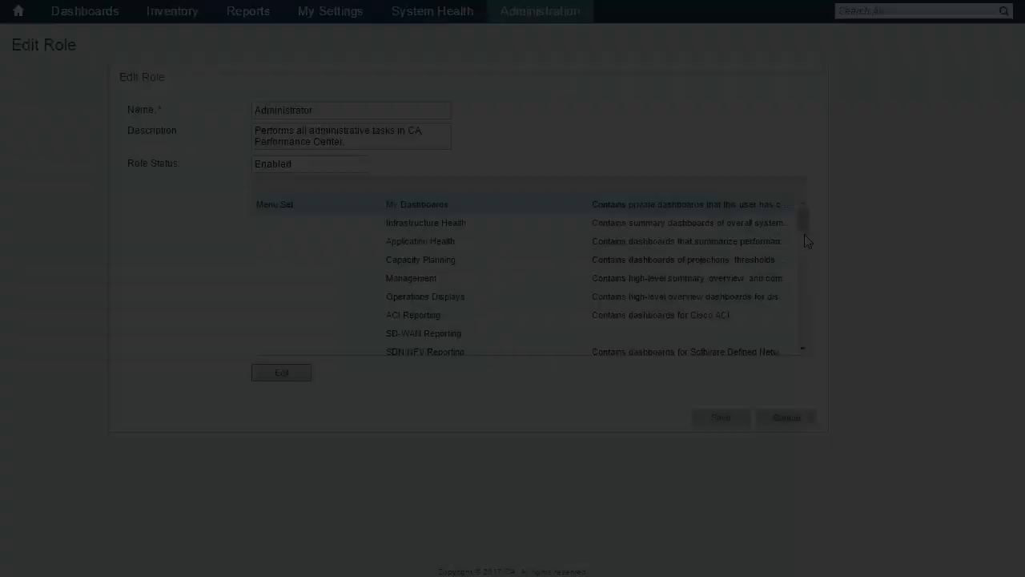
Step: Select the Performance Center menu set in the Administrator role and edit it
scroll("down", 3)
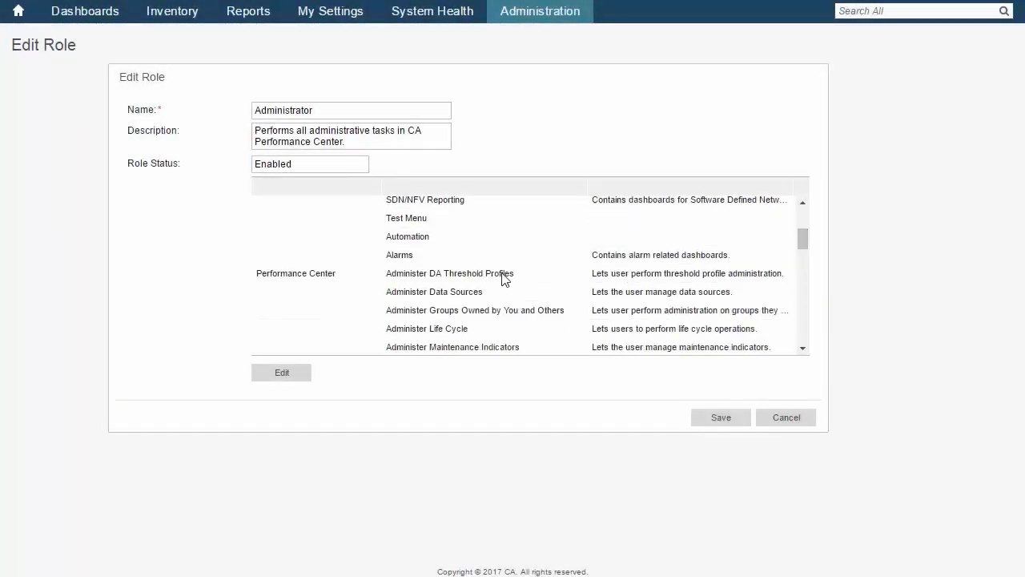
left_click(449, 273)
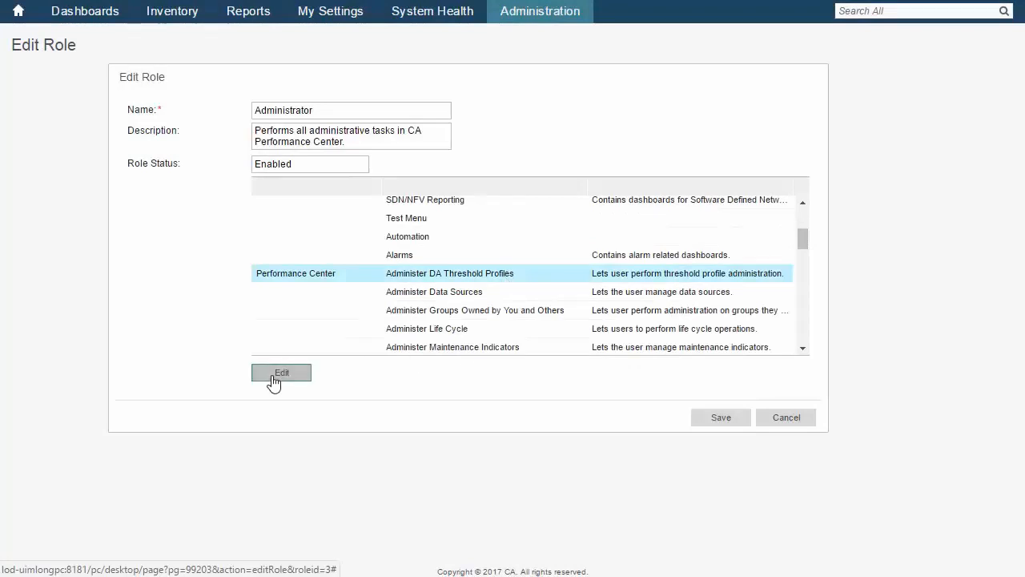
left_click(281, 372)
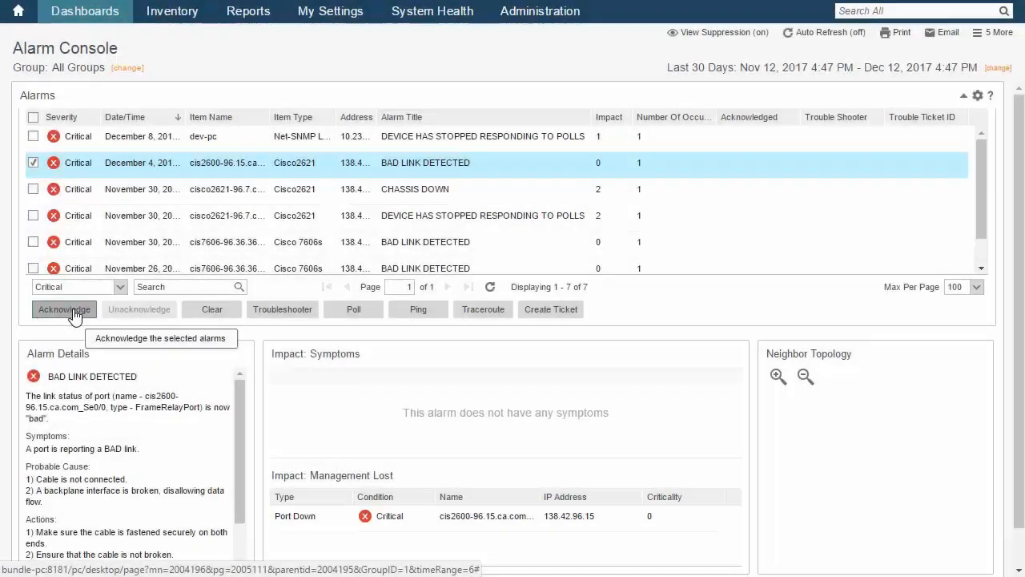
Step: Acknowledge the BAD LINK DETECTED alarm, create its trouble ticket, and open Issue 780
left_click(64, 308)
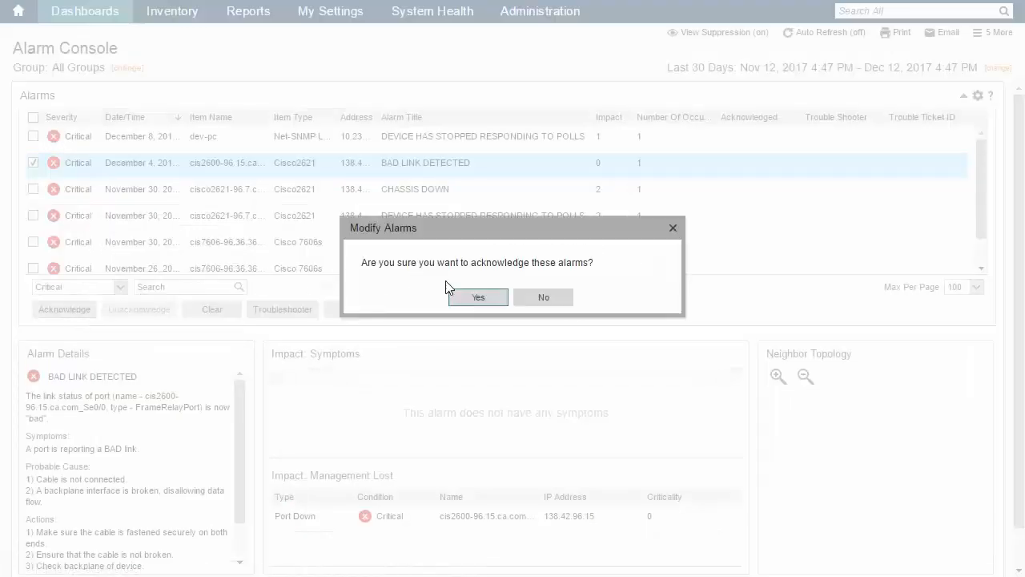
left_click(478, 297)
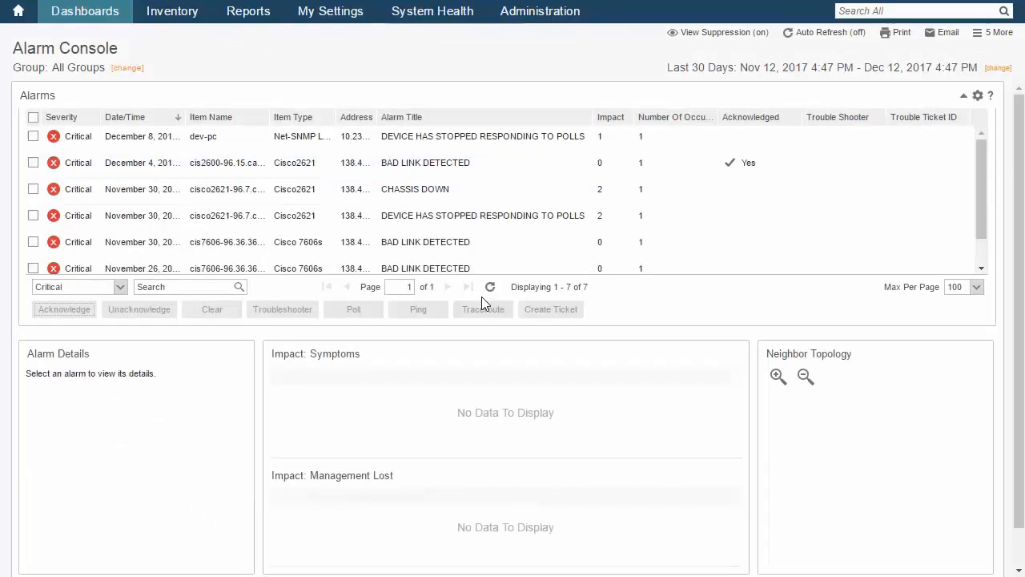
left_click(424, 162)
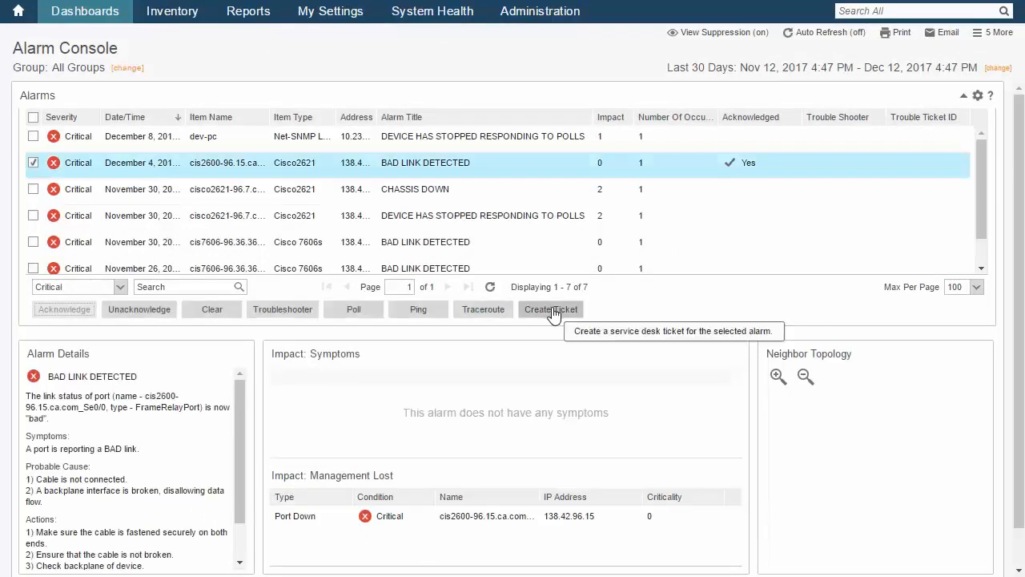
left_click(551, 309)
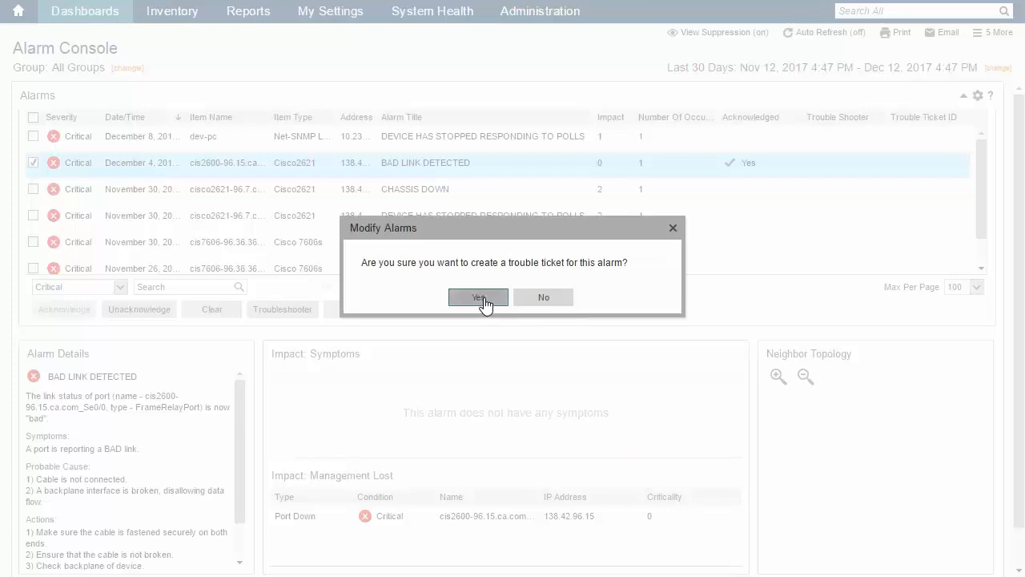
left_click(478, 297)
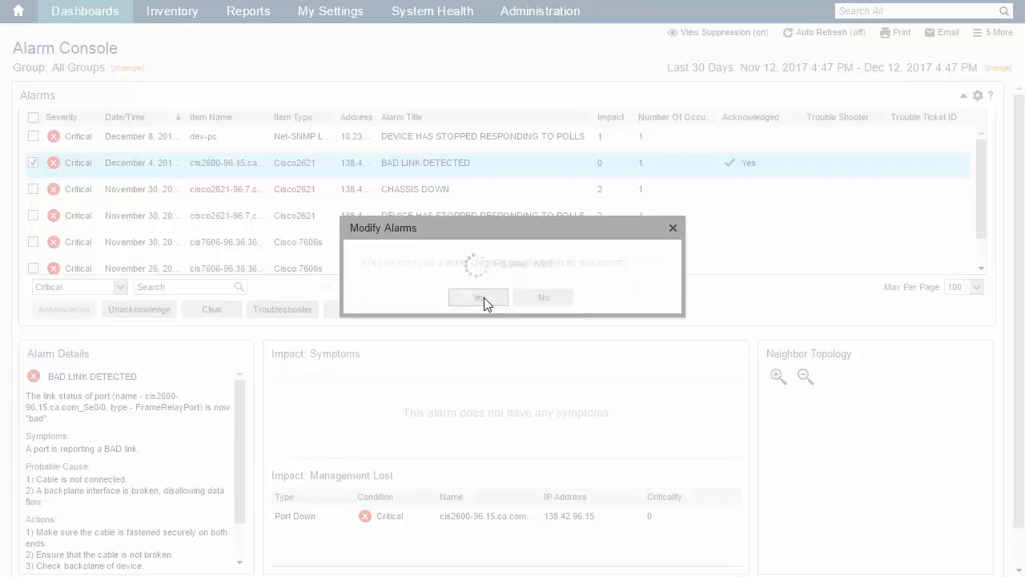
left_click(478, 297)
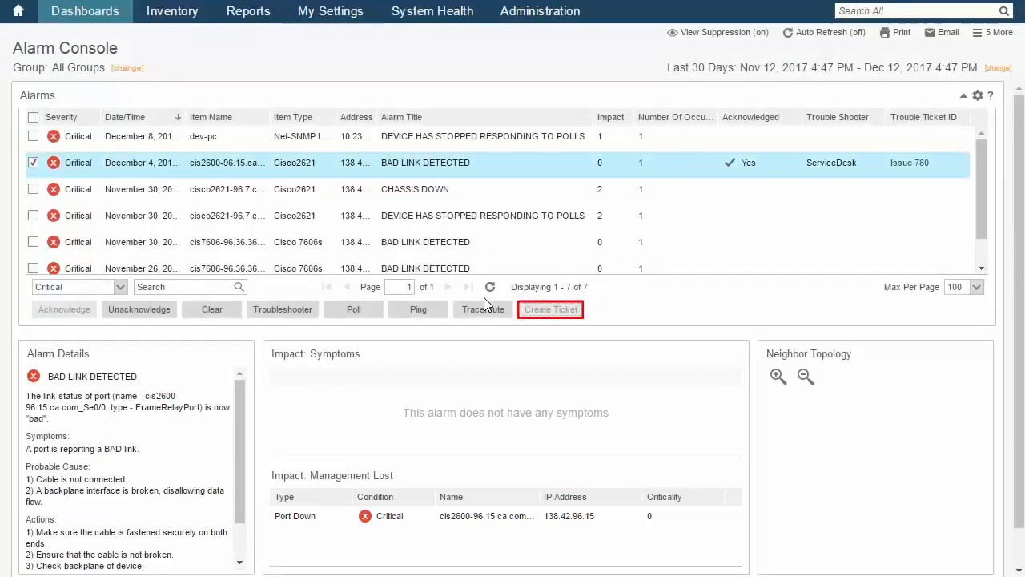
mouse_move(496, 306)
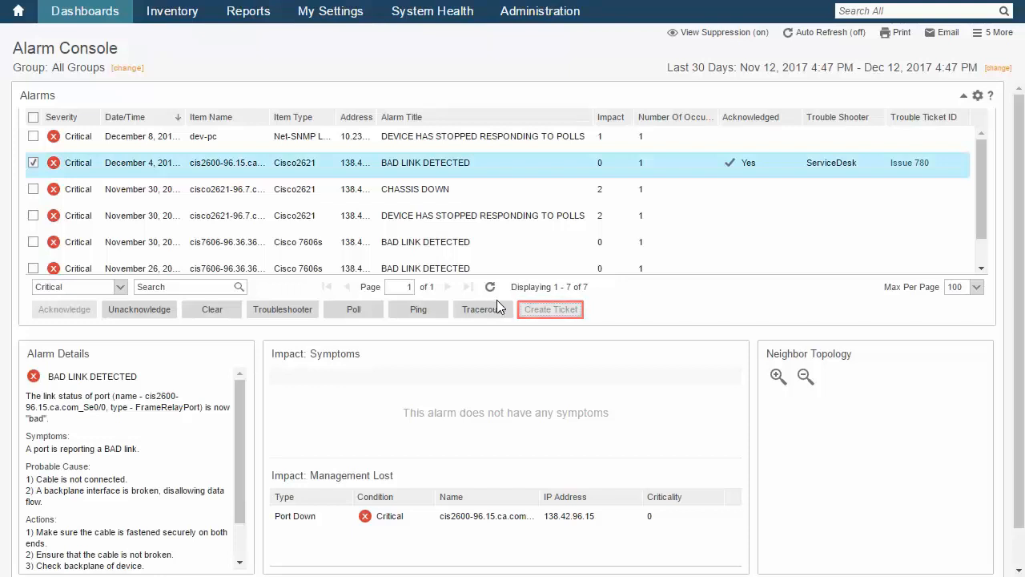
mouse_move(888, 263)
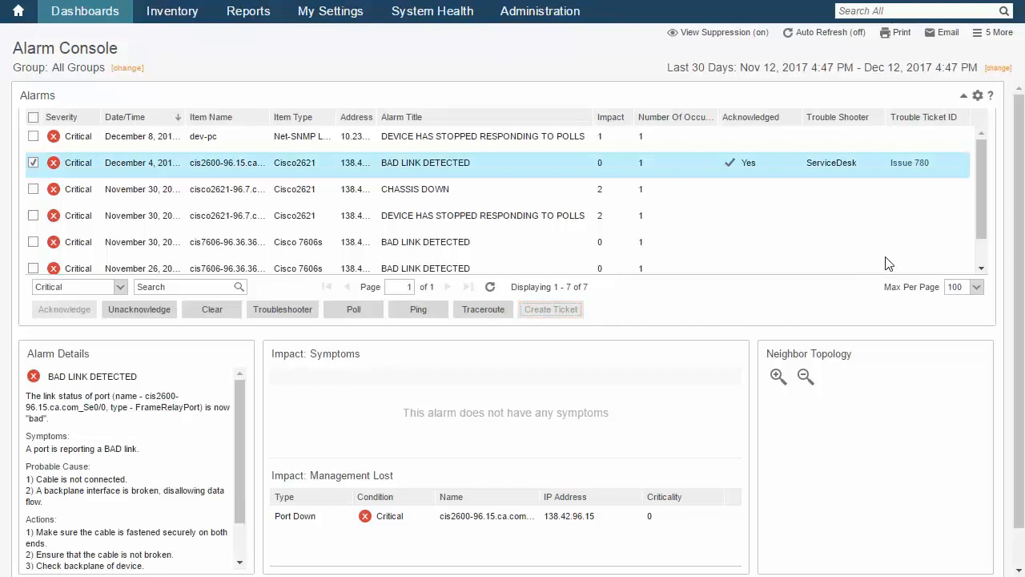
mouse_move(909, 242)
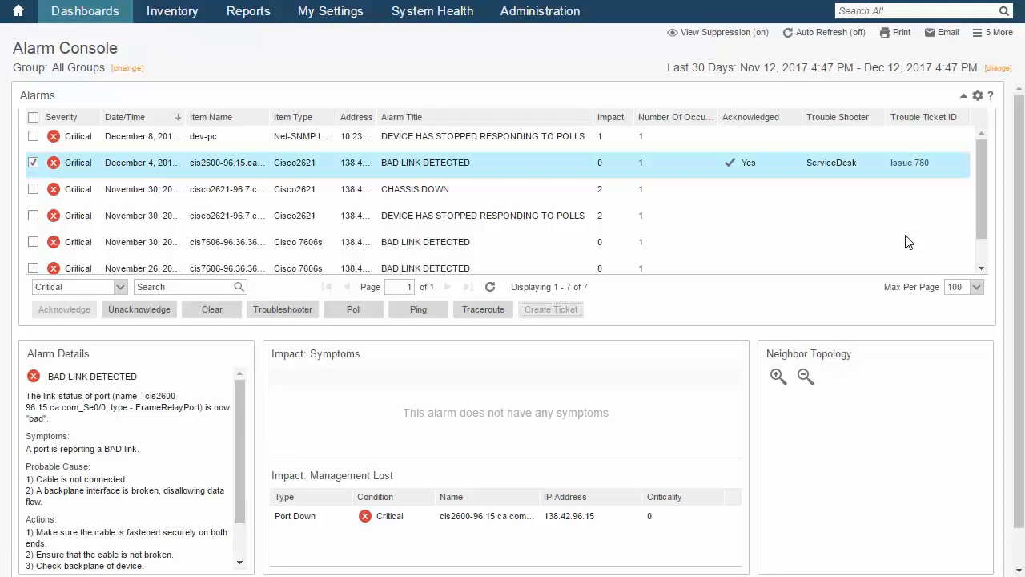
mouse_move(910, 163)
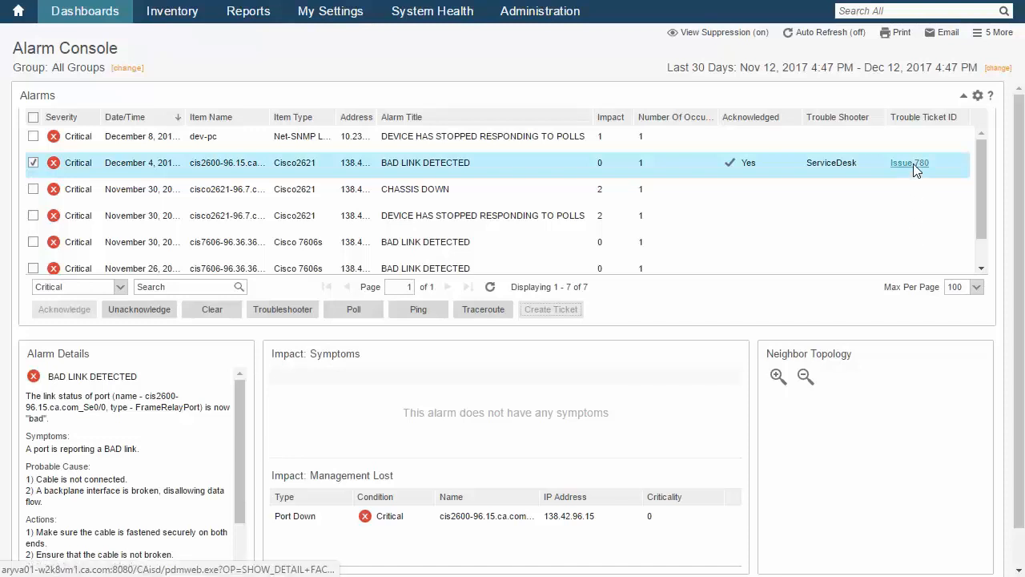
left_click(909, 163)
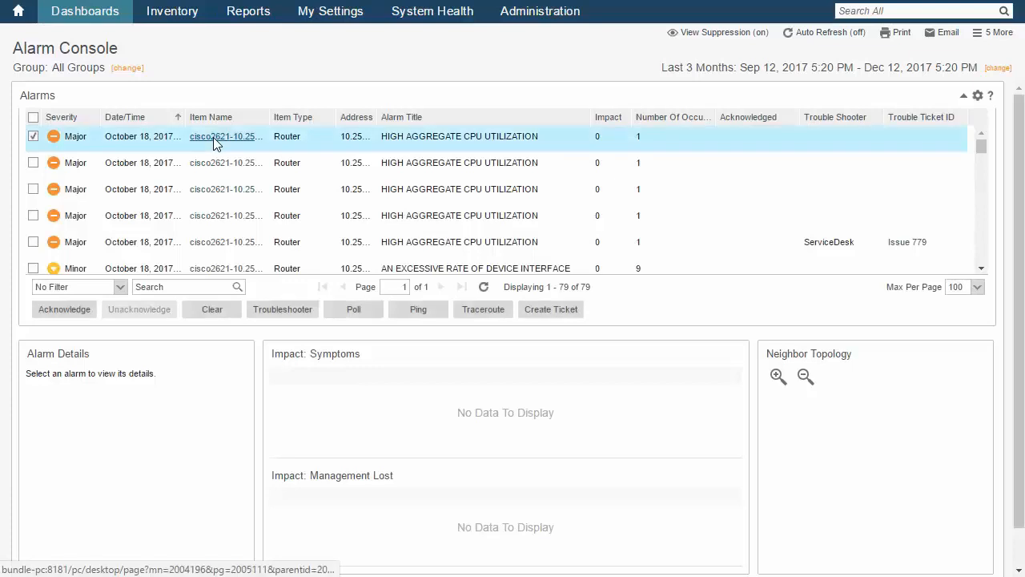
Step: Open cisco2621-10.253.223.32's router page from its CPU alarm and view its Alarms
left_click(225, 136)
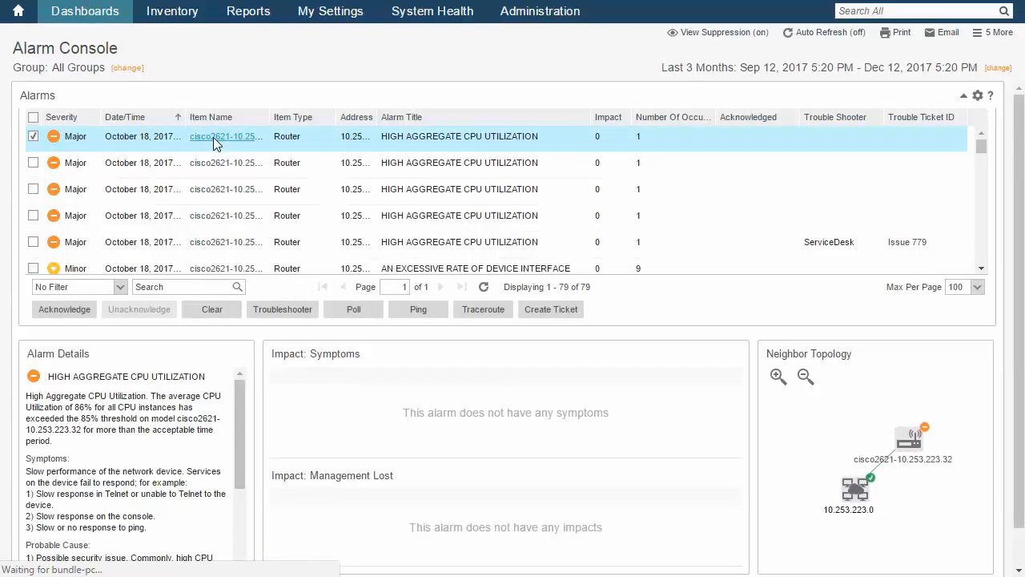
left_click(227, 136)
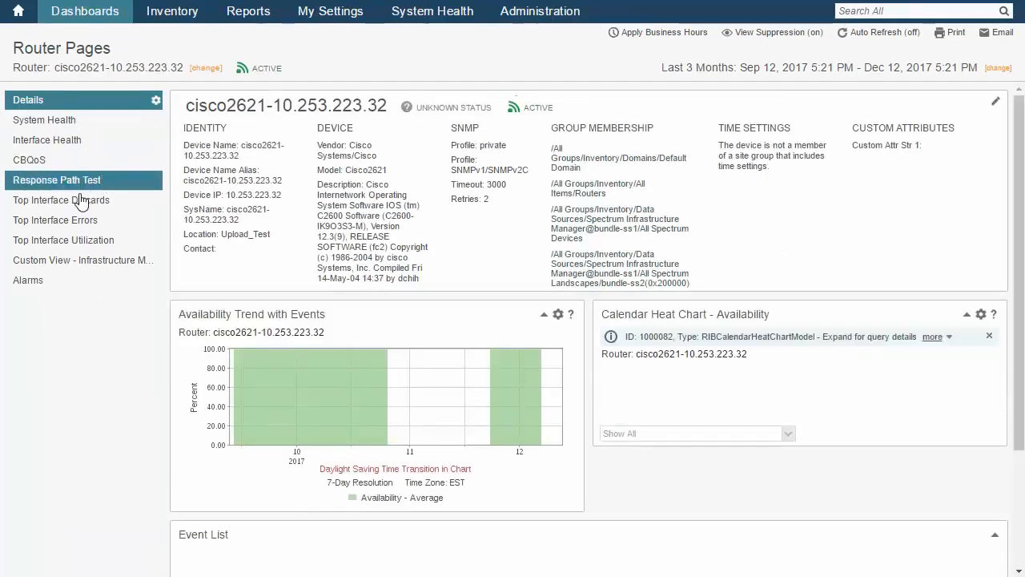
left_click(28, 280)
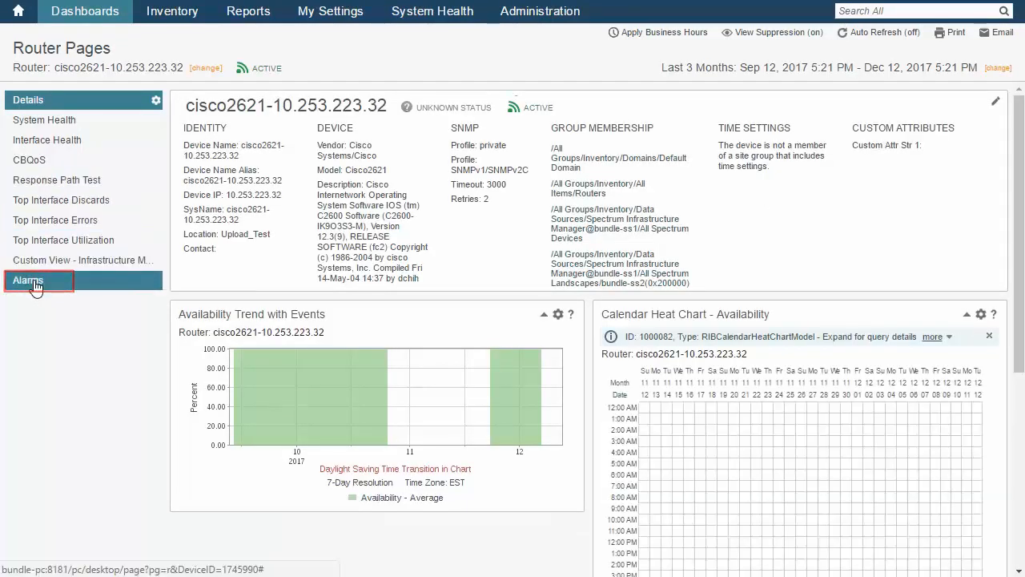
left_click(27, 279)
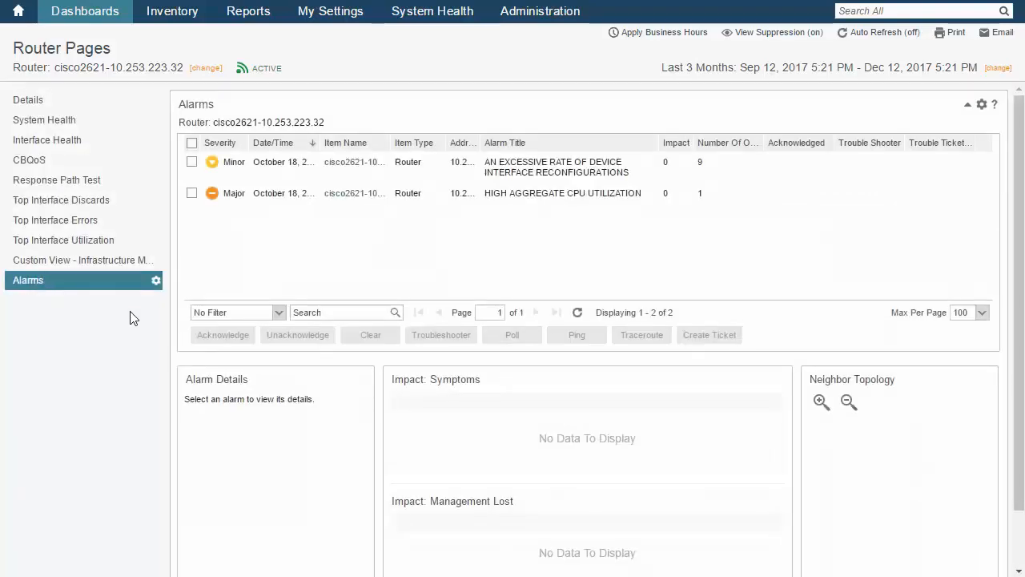
mouse_move(811, 244)
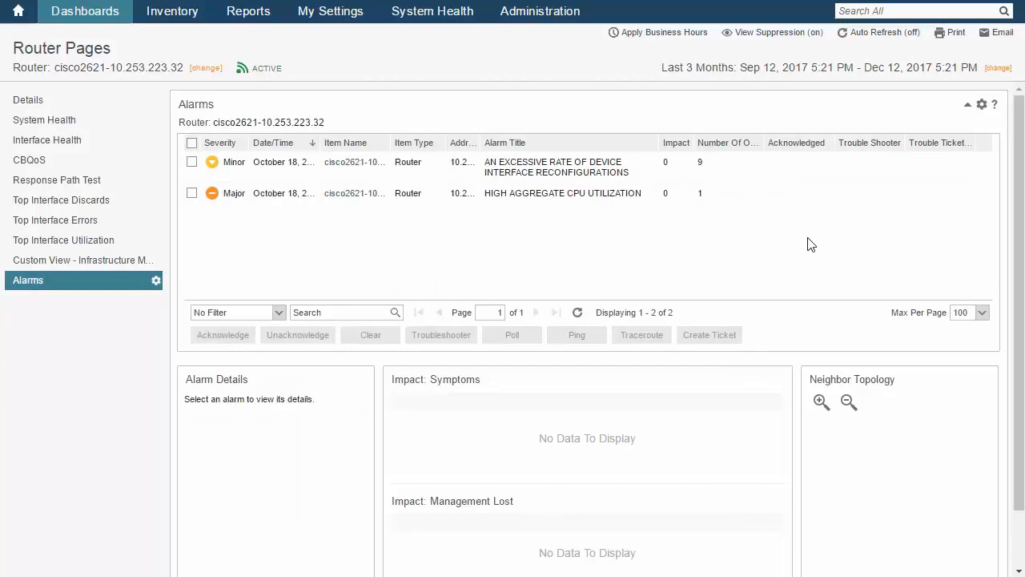
mouse_move(221, 207)
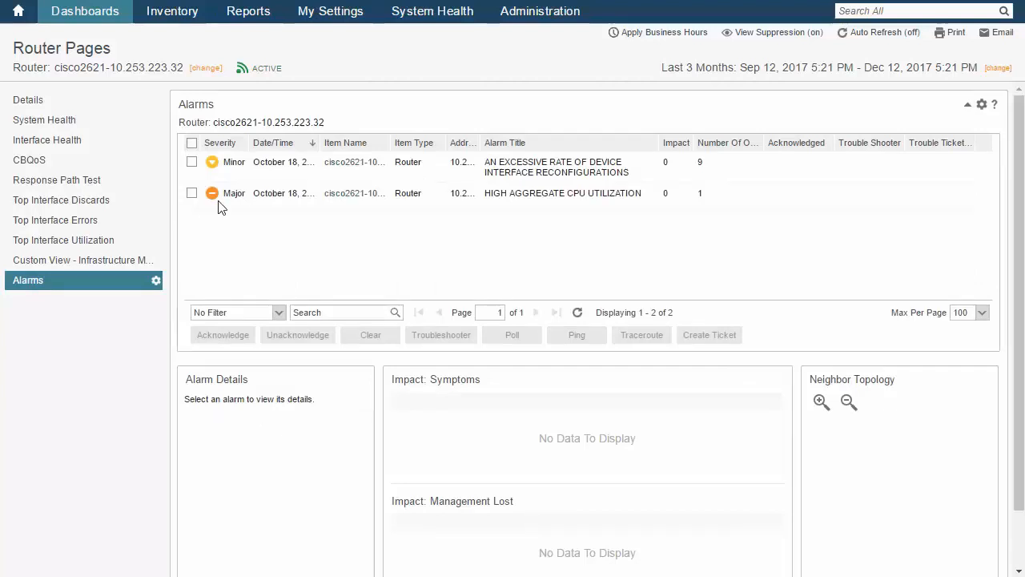
left_click(193, 193)
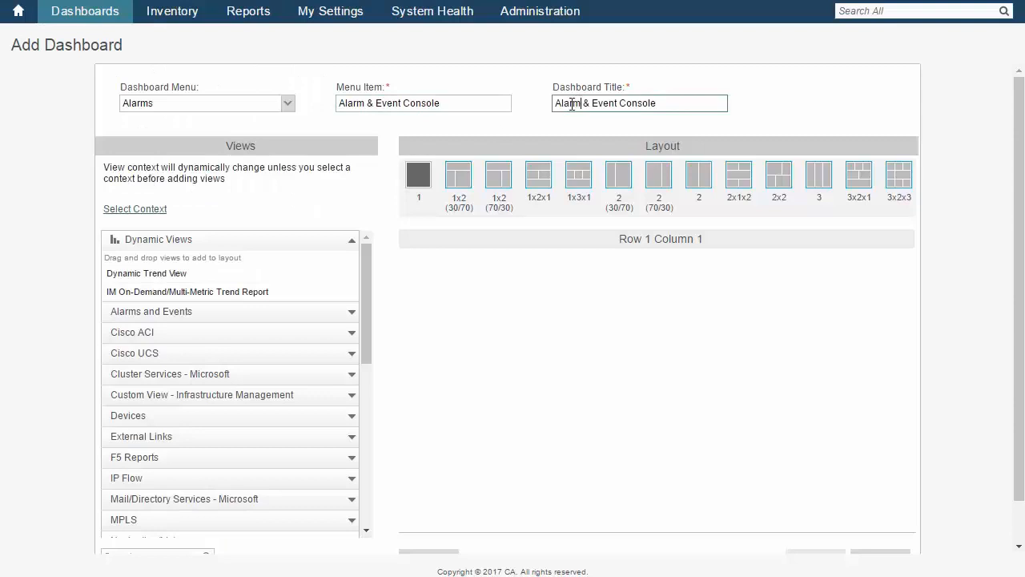
mouse_move(354, 318)
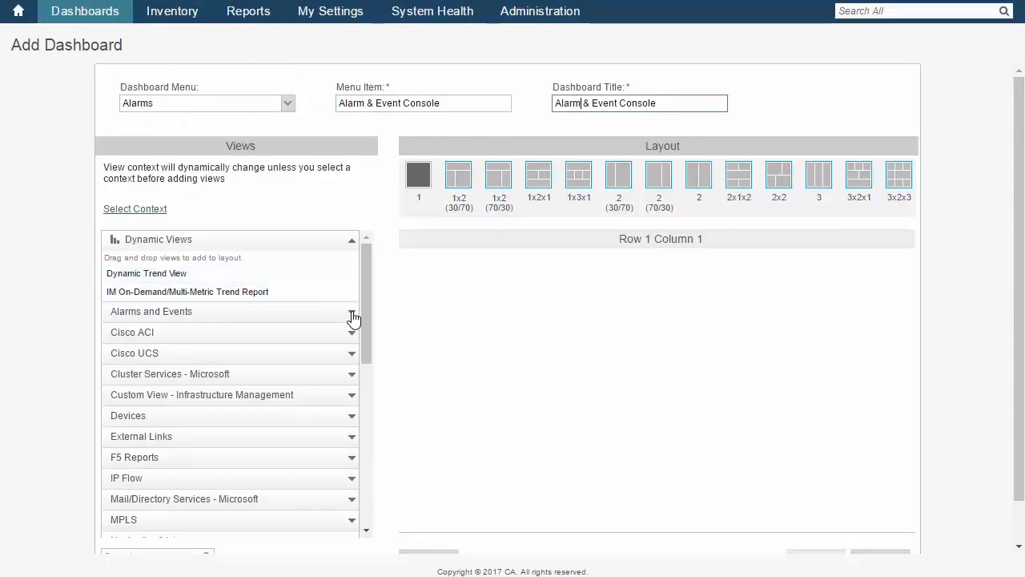
Step: Drag the Alarms and Events views into Row 1 Column 1 and save the dashboard
left_click(152, 310)
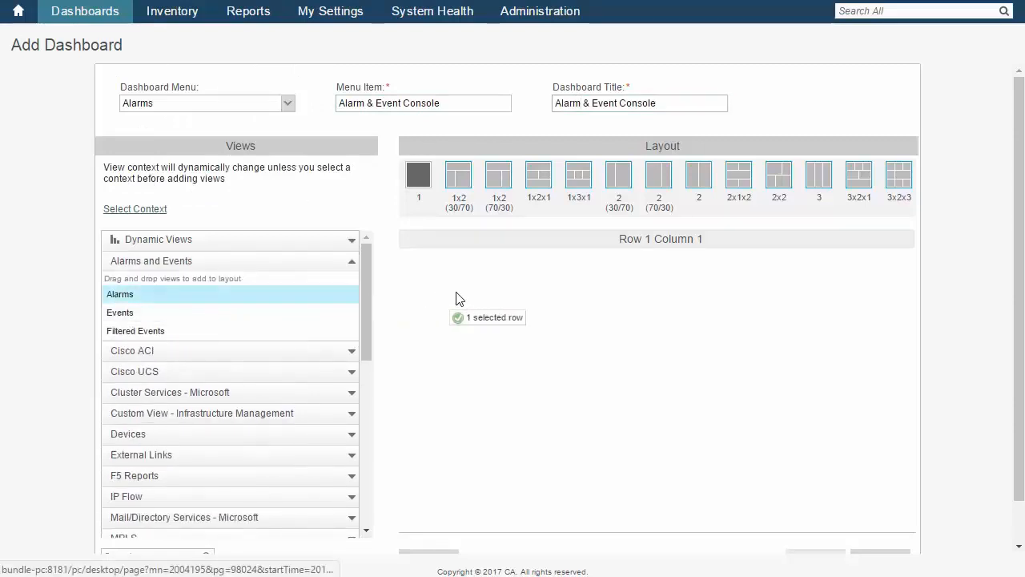
left_click_drag(119, 294, 656, 321)
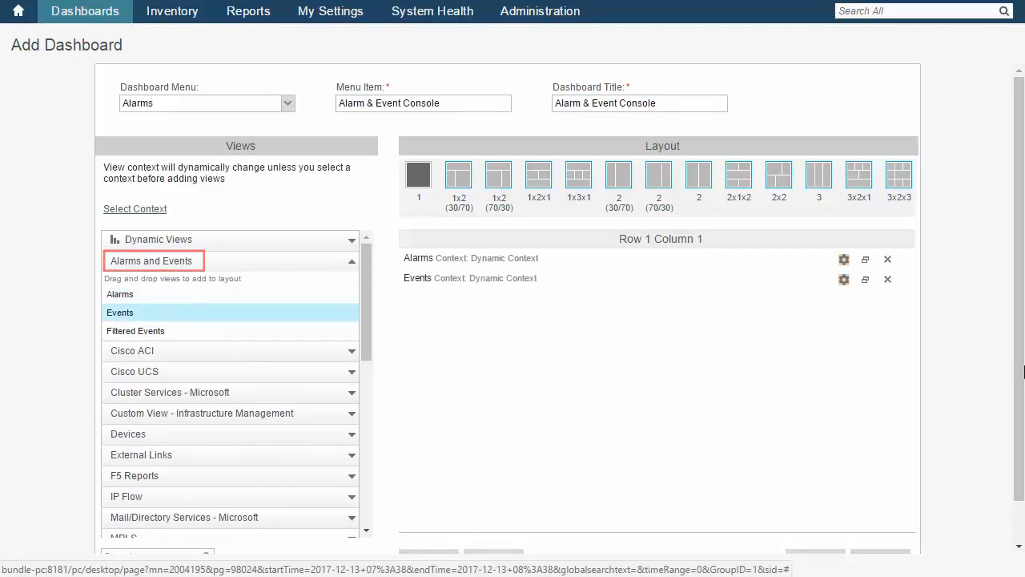
scroll("down", 3)
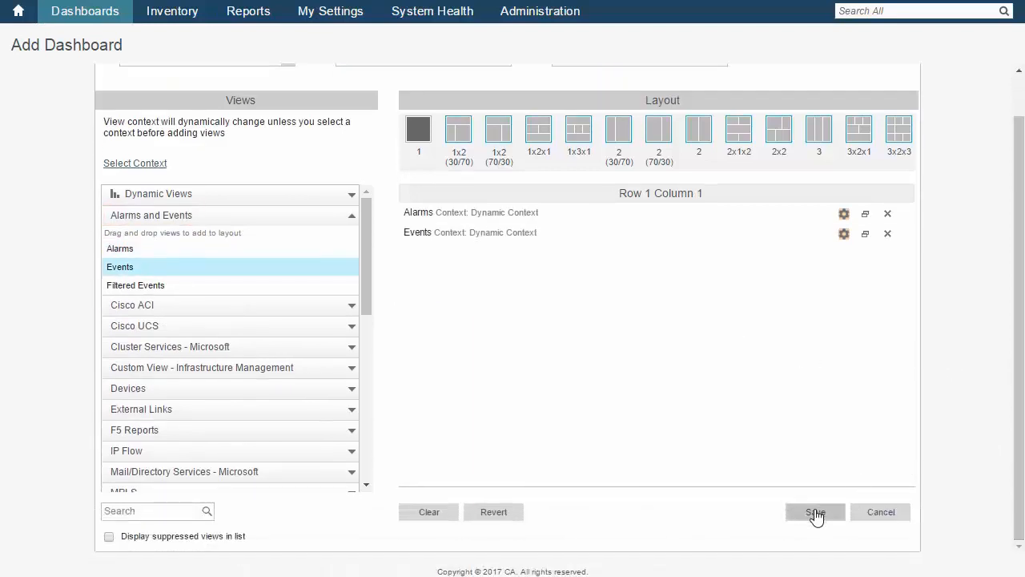
left_click(814, 512)
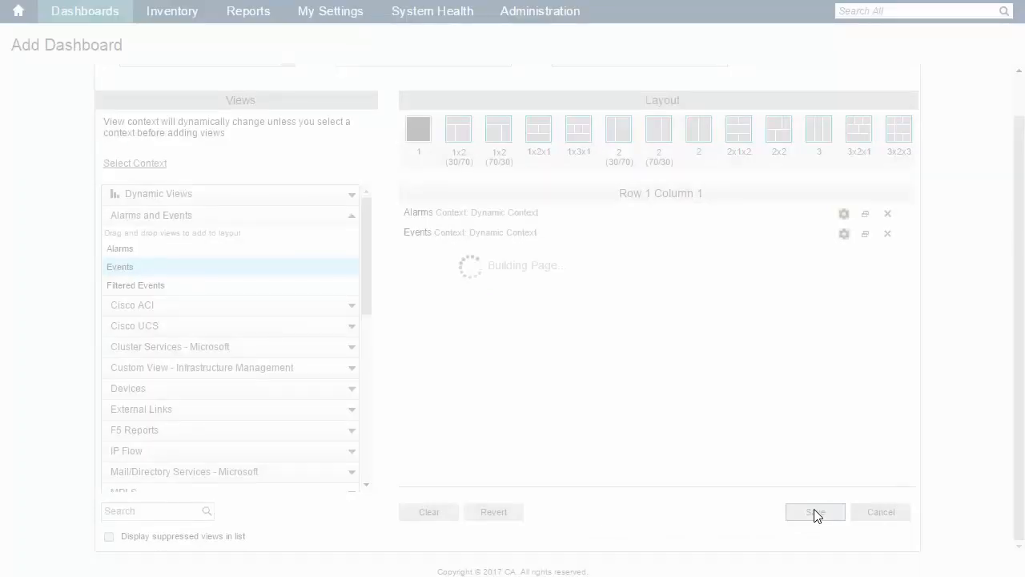
left_click(815, 512)
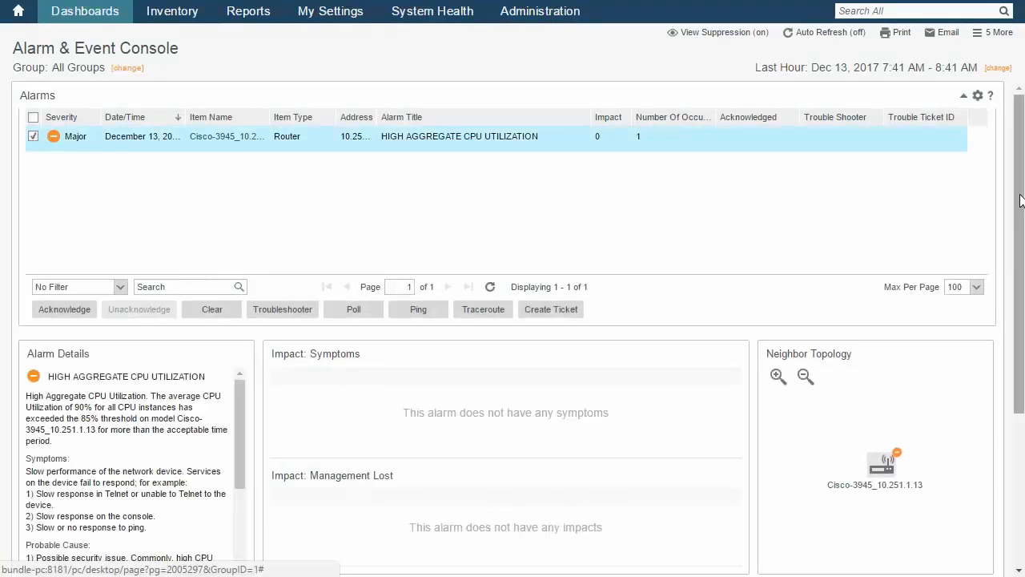
Step: Scroll down to the Events view listing 100 recent events below the alarm details
scroll("down", 3)
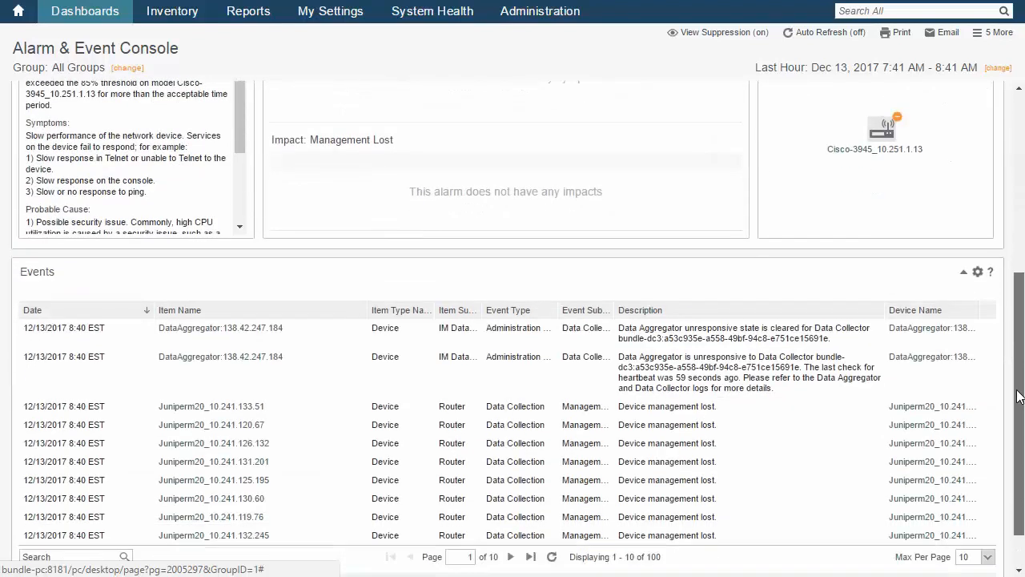